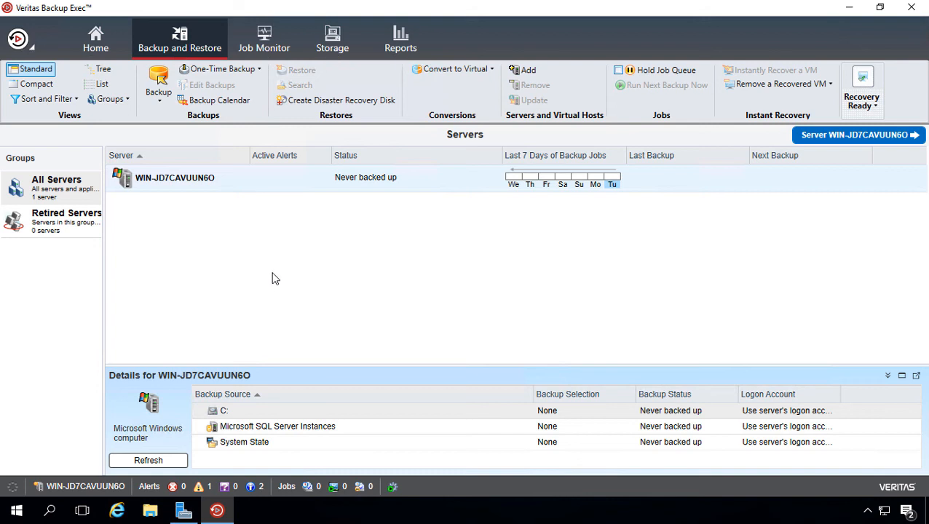
{"action": "mouse_move", "coordinate": [306, 244]}
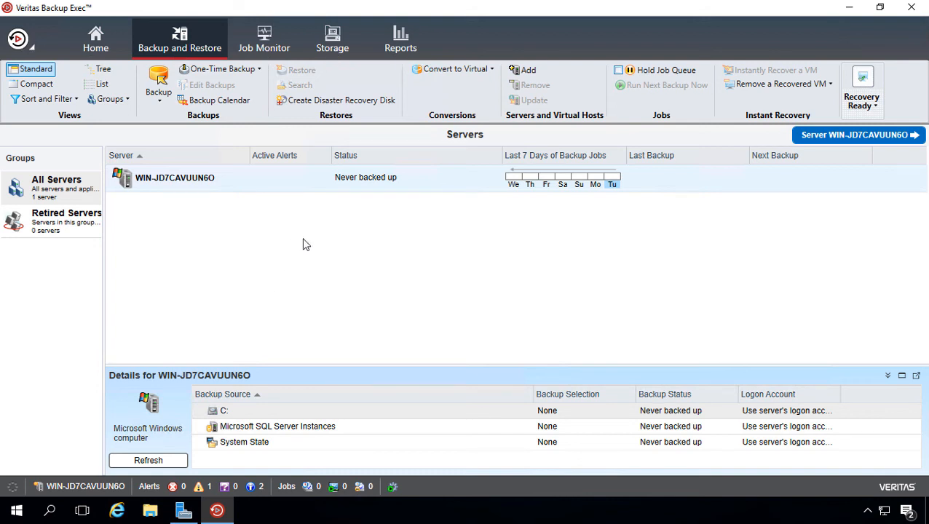
{"action": "mouse_move", "coordinate": [292, 259]}
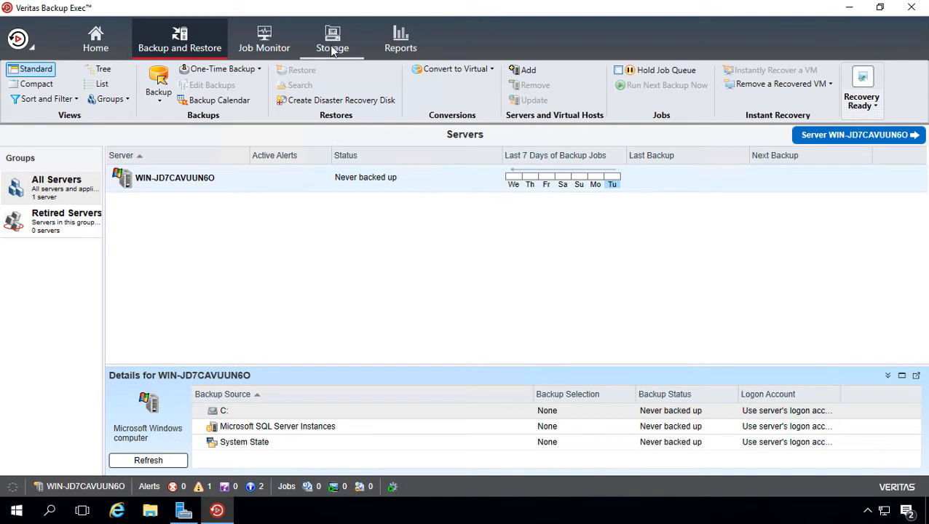
- Show the Storage area, which reports that no storage is configured yet
{"action": "left_click", "coordinate": [333, 37]}
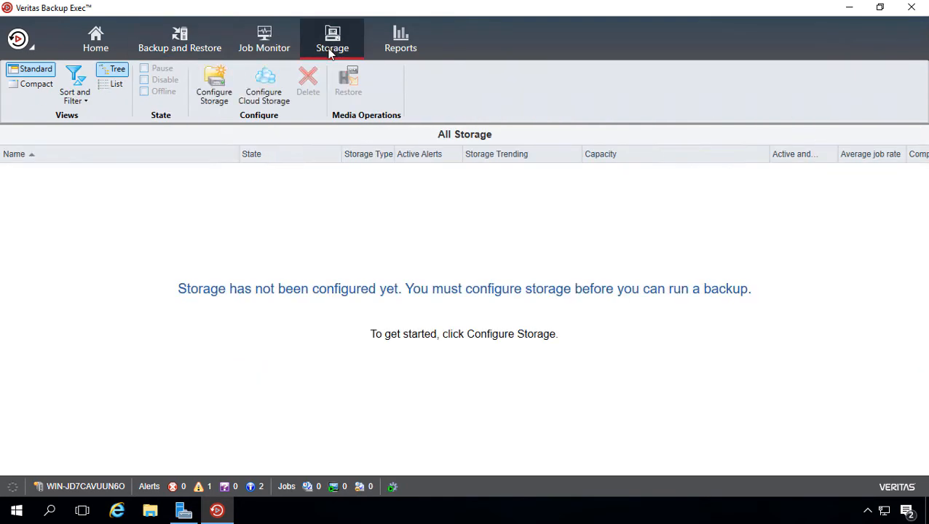
{"action": "mouse_move", "coordinate": [214, 83]}
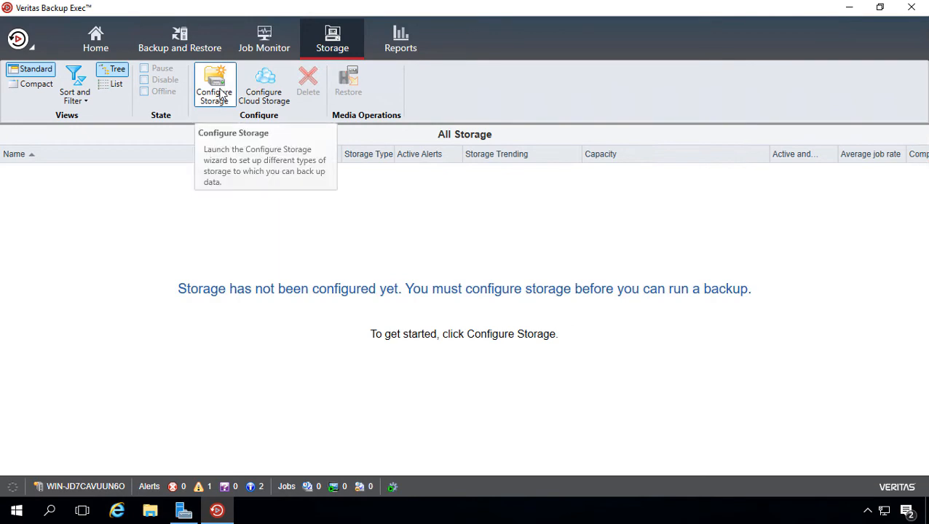
{"action": "mouse_move", "coordinate": [263, 85]}
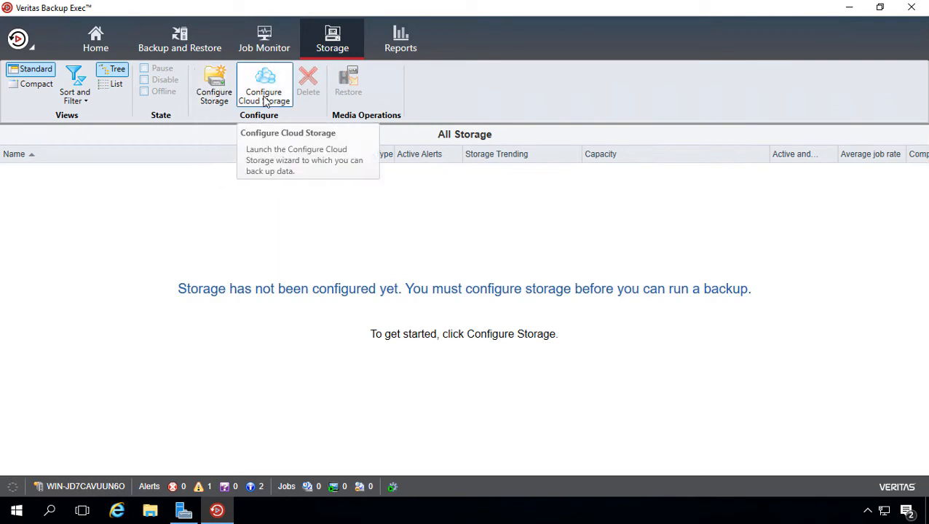
{"action": "mouse_move", "coordinate": [275, 312]}
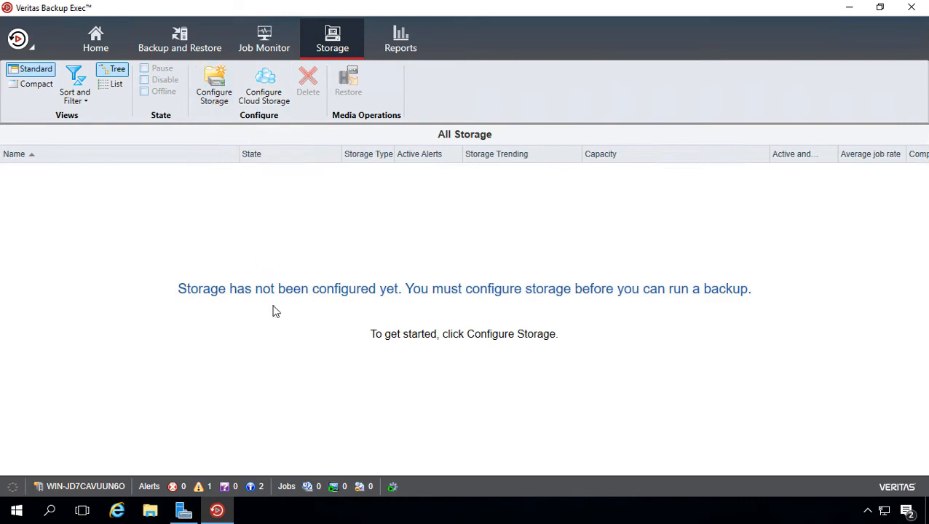
- Launch Configure Storage so the wizard asks which storage type to set up
{"action": "left_click", "coordinate": [212, 86]}
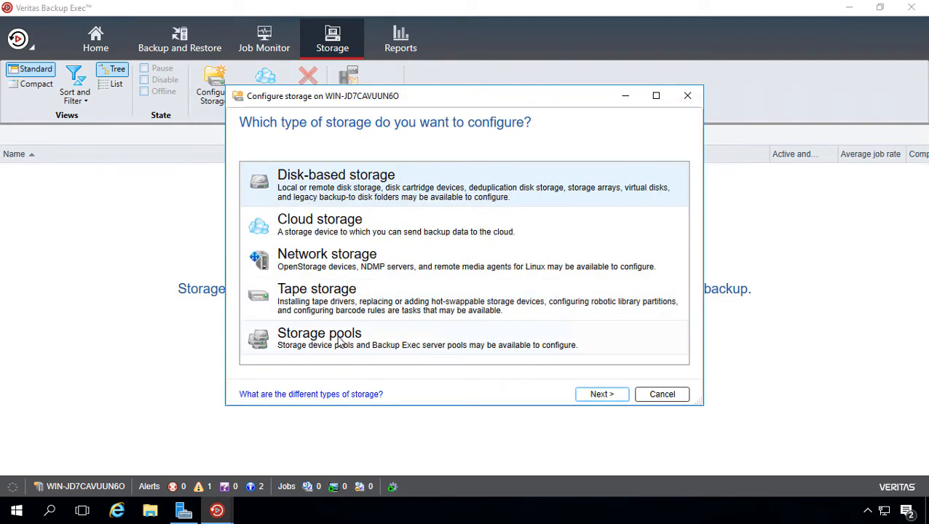
{"action": "mouse_move", "coordinate": [405, 233]}
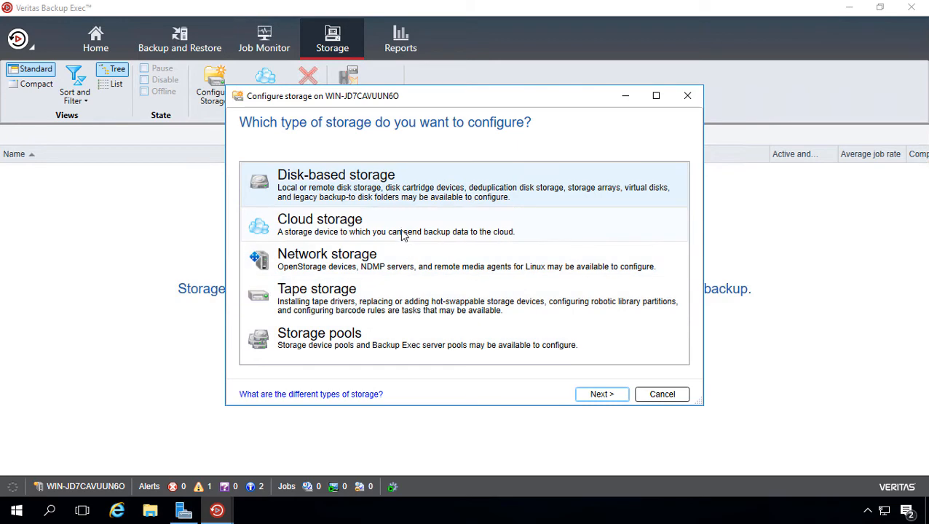
{"action": "mouse_move", "coordinate": [405, 224]}
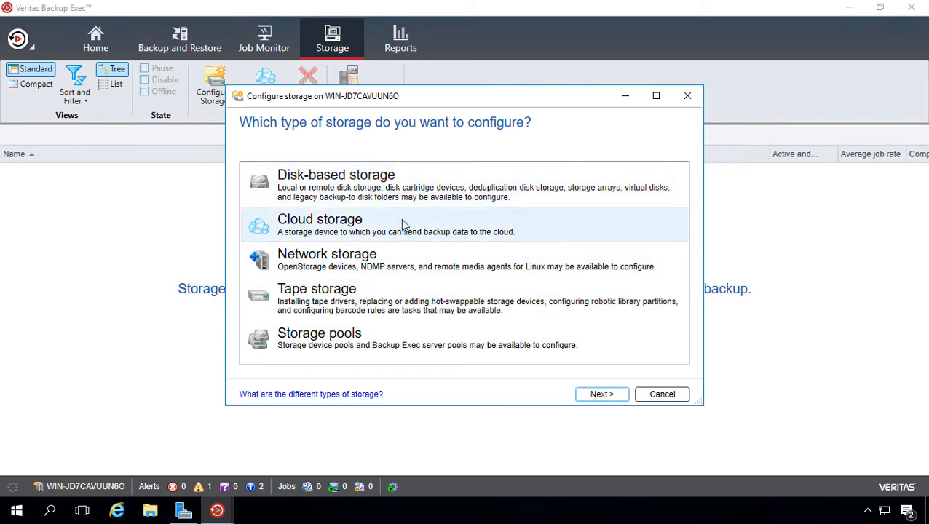
{"action": "mouse_move", "coordinate": [411, 186]}
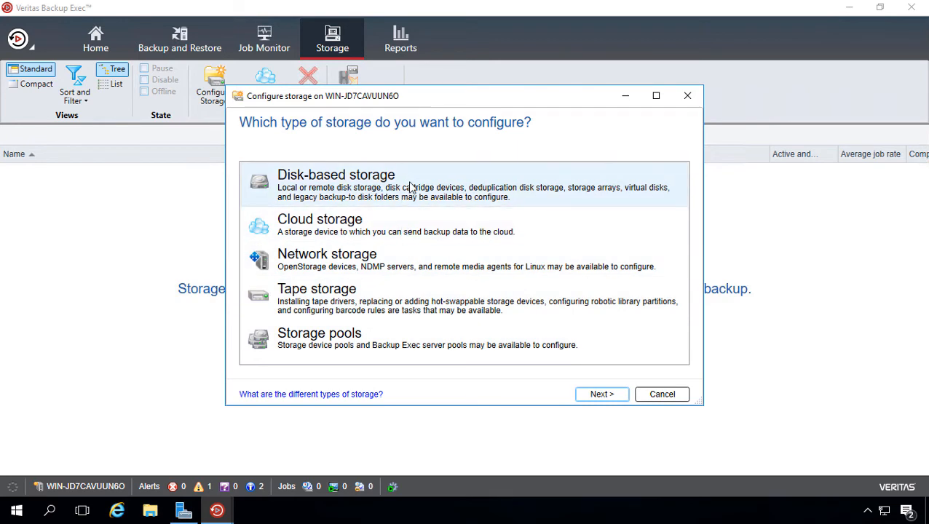
{"action": "mouse_move", "coordinate": [411, 201]}
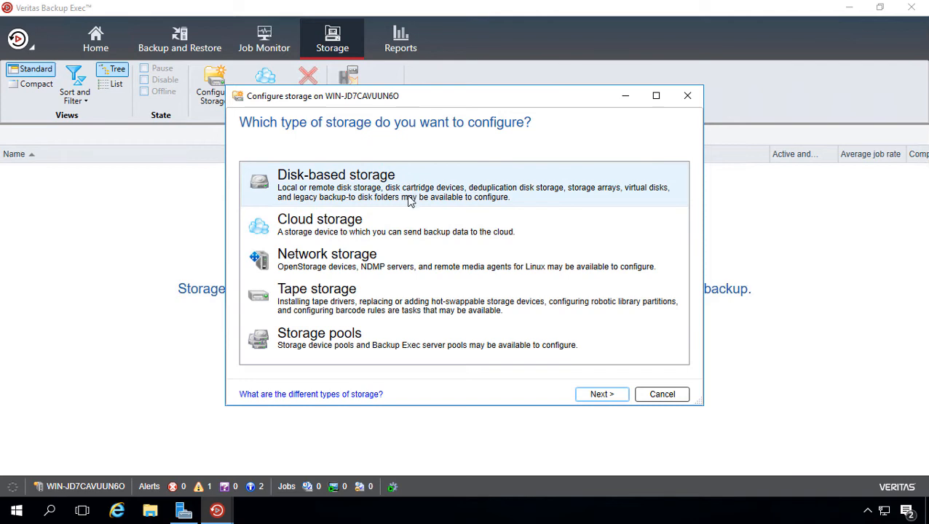
{"action": "mouse_move", "coordinate": [414, 300]}
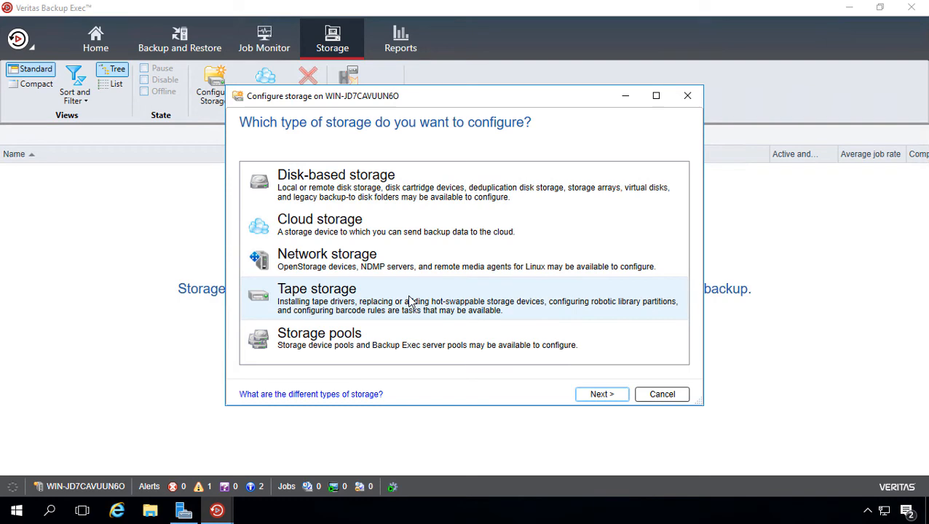
{"action": "mouse_move", "coordinate": [510, 259]}
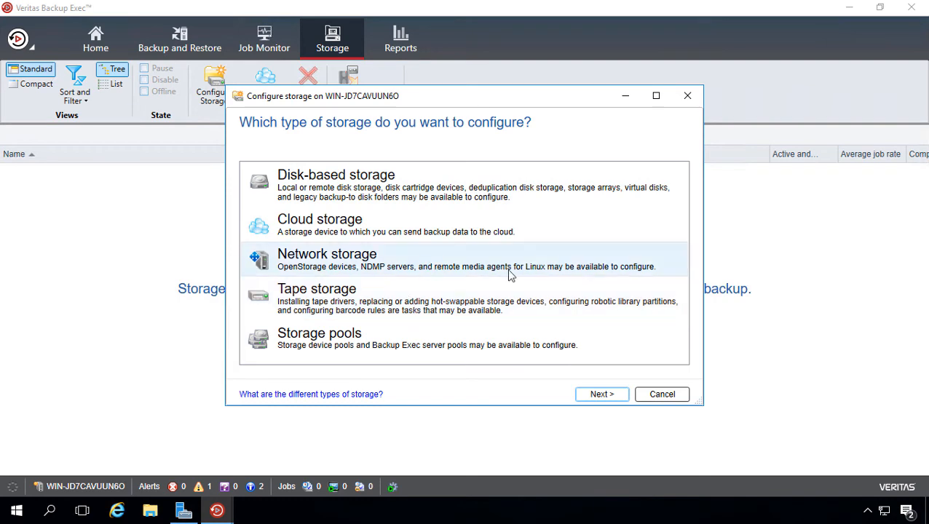
{"action": "mouse_move", "coordinate": [501, 259]}
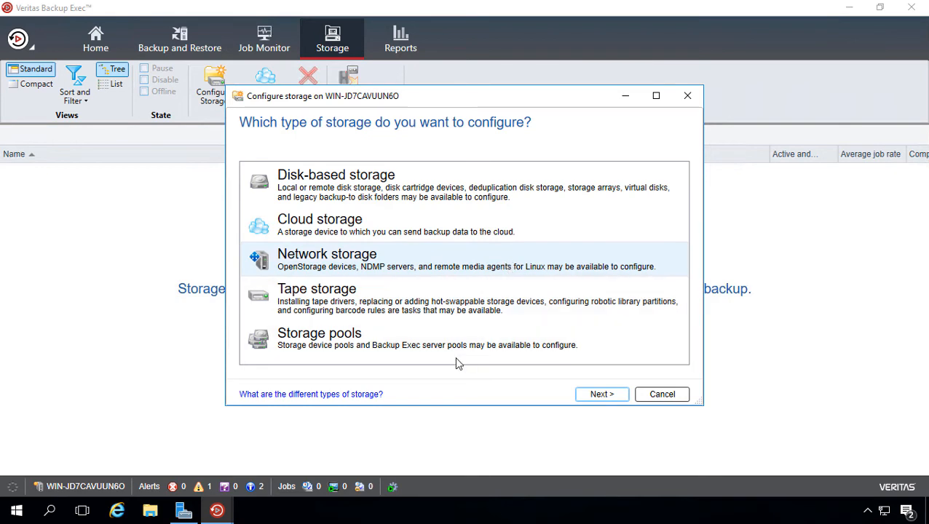
{"action": "mouse_move", "coordinate": [542, 352]}
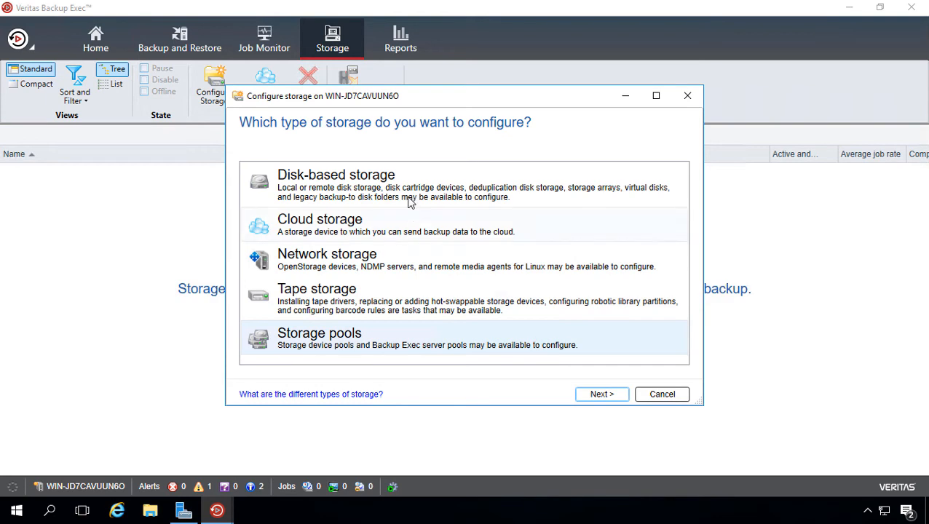
- Create disk-based storage 'Disk storage 0001' on the local disk with 2 concurrent write operations
{"action": "left_click", "coordinate": [601, 394]}
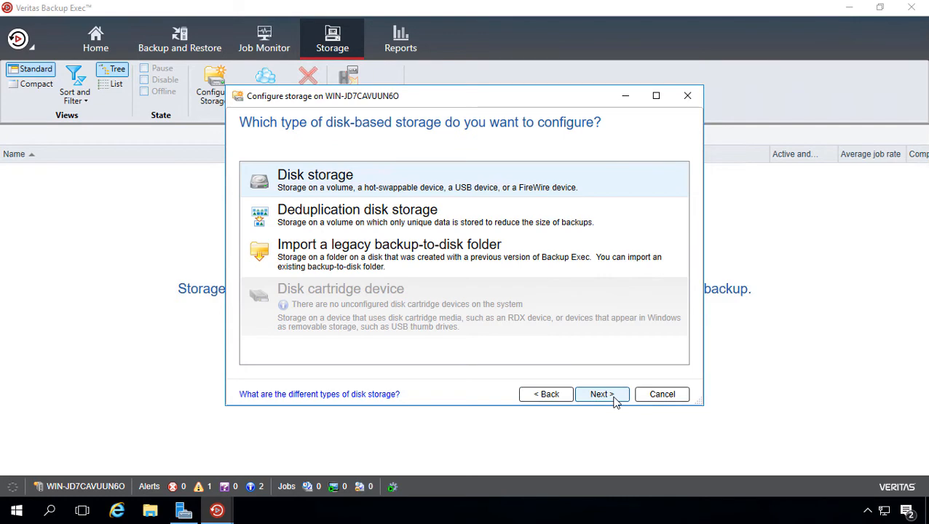
{"action": "left_click", "coordinate": [600, 393]}
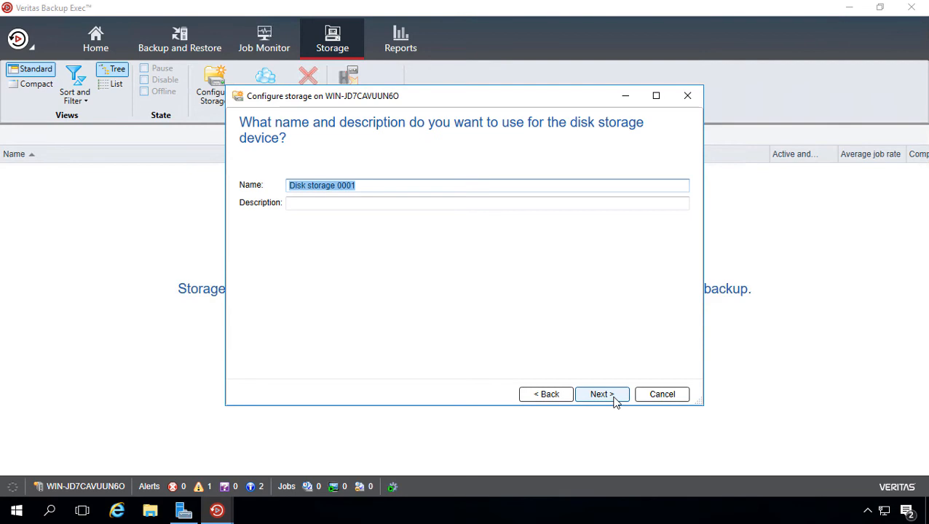
{"action": "left_click", "coordinate": [602, 394]}
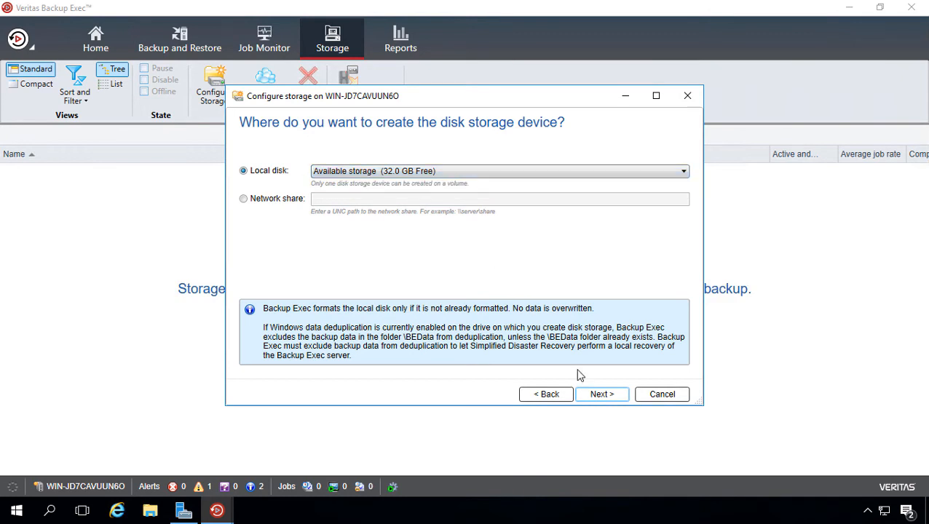
{"action": "left_click", "coordinate": [601, 393]}
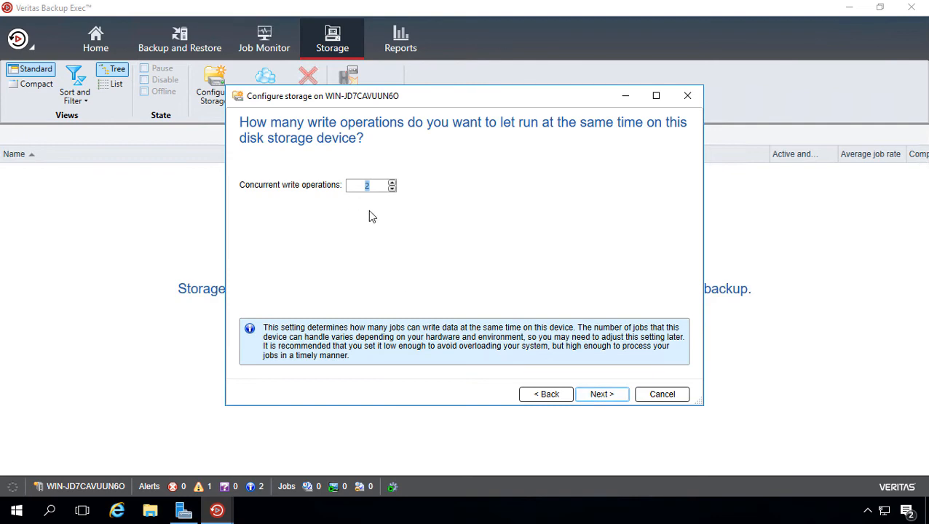
{"action": "mouse_move", "coordinate": [411, 219]}
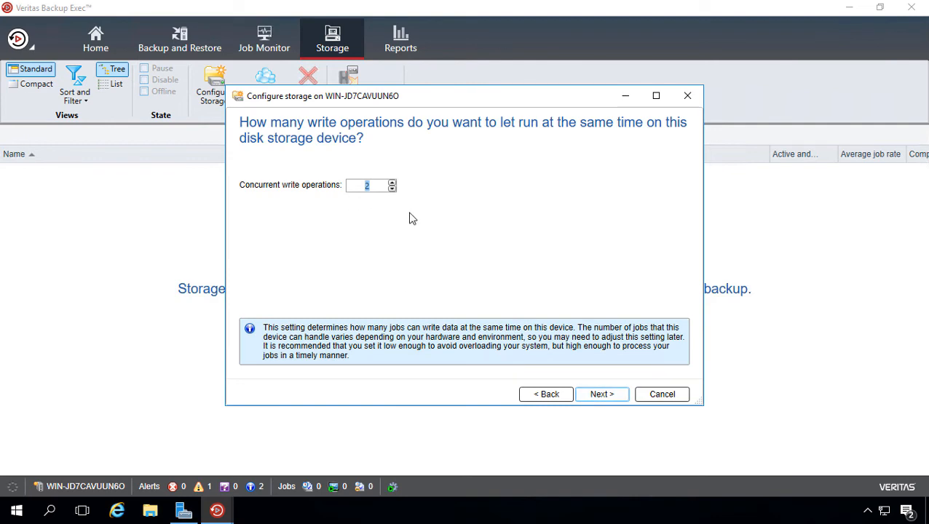
{"action": "mouse_move", "coordinate": [394, 215]}
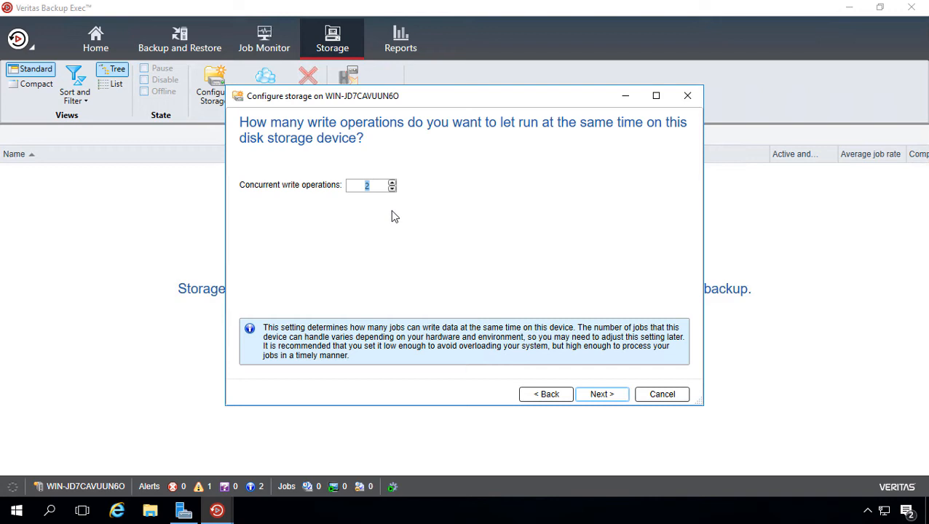
{"action": "mouse_move", "coordinate": [474, 266]}
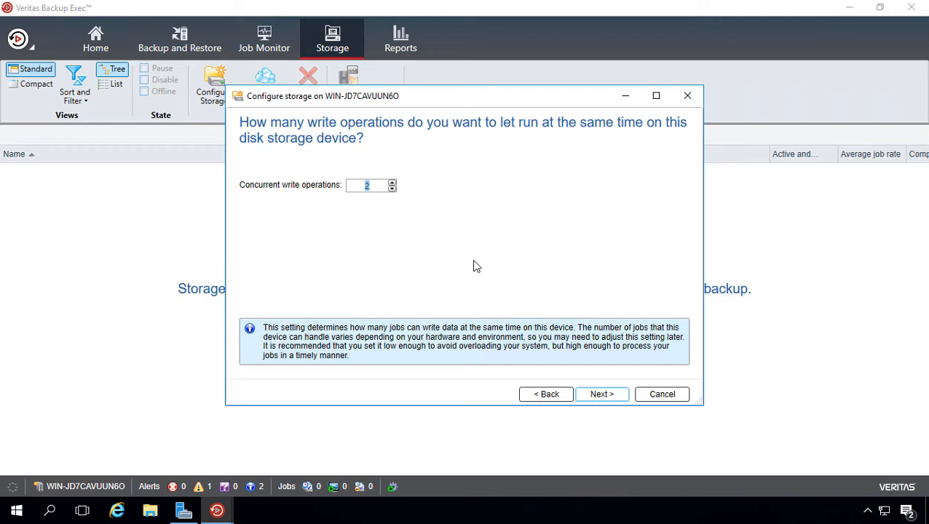
{"action": "left_click", "coordinate": [602, 394]}
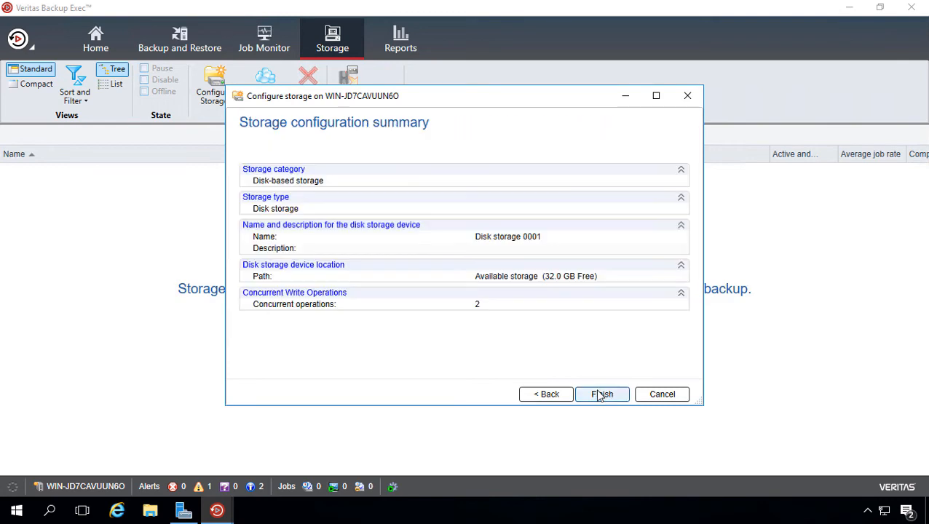
{"action": "left_click", "coordinate": [604, 393]}
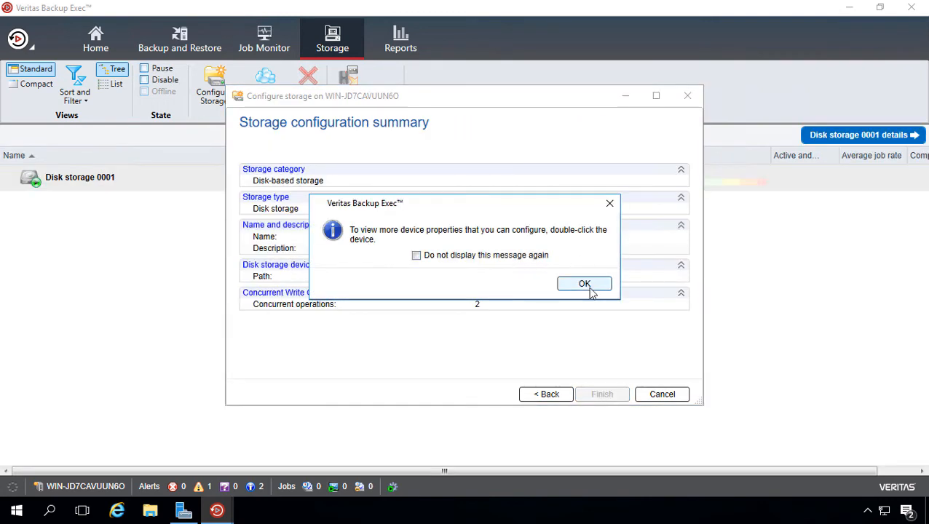
- Dismiss the device properties tip after creating Disk storage 0001
{"action": "left_click", "coordinate": [584, 282]}
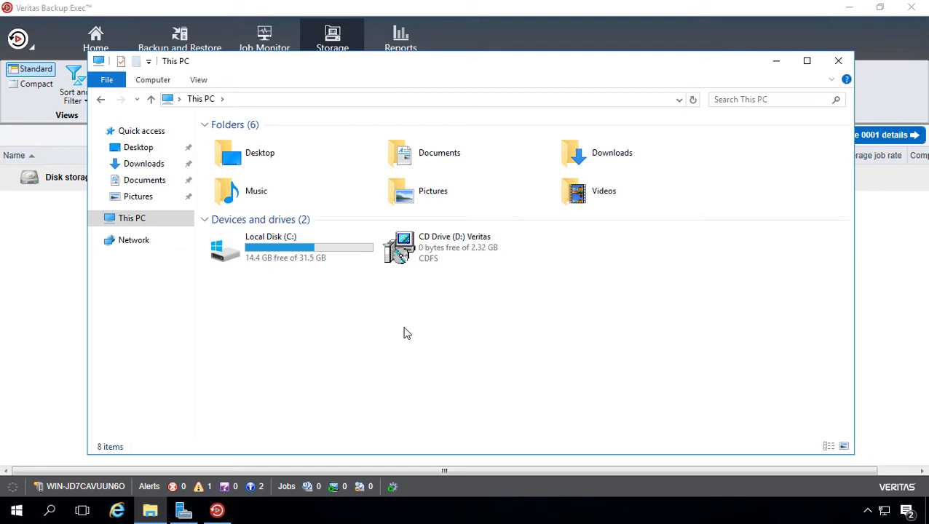
{"action": "mouse_move", "coordinate": [494, 306]}
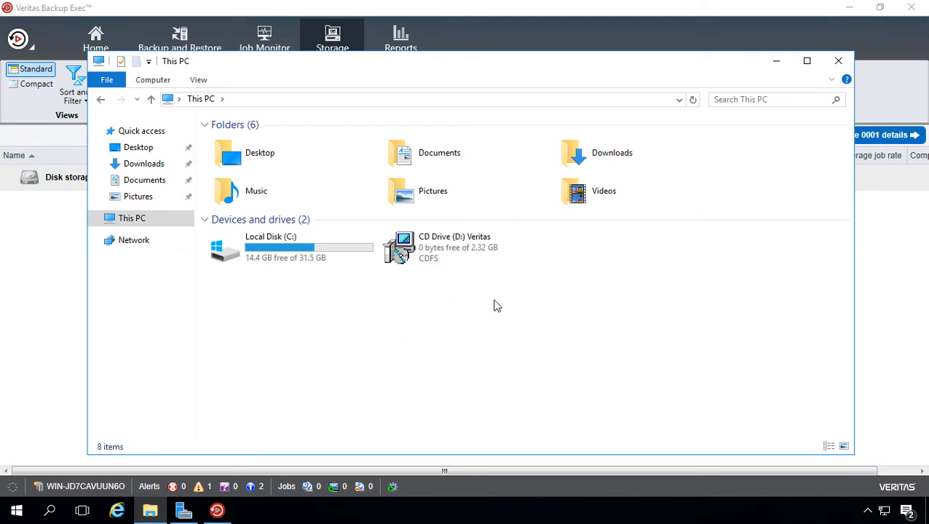
{"action": "mouse_move", "coordinate": [487, 316]}
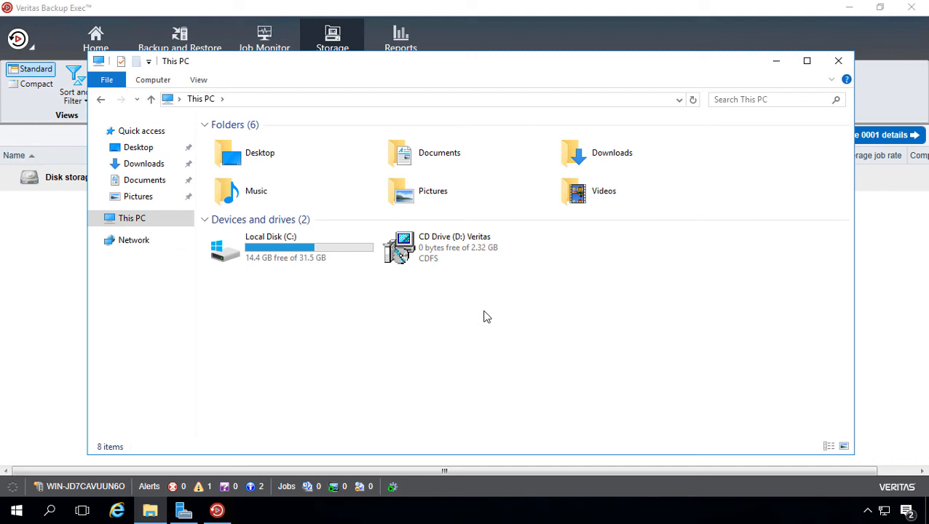
{"action": "mouse_move", "coordinate": [446, 338]}
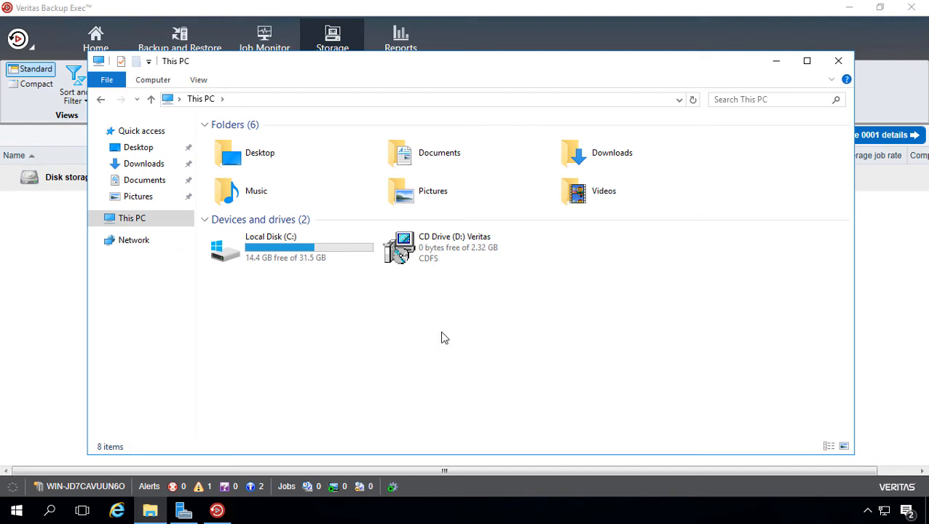
{"action": "mouse_move", "coordinate": [778, 67]}
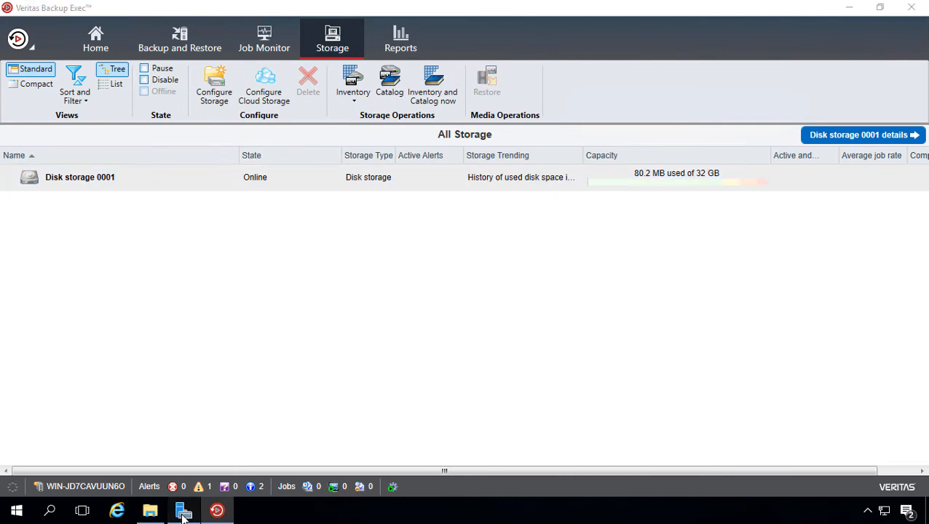
- Bring up Computer Management to inspect the disk layout in Disk Management
{"action": "left_click", "coordinate": [491, 106]}
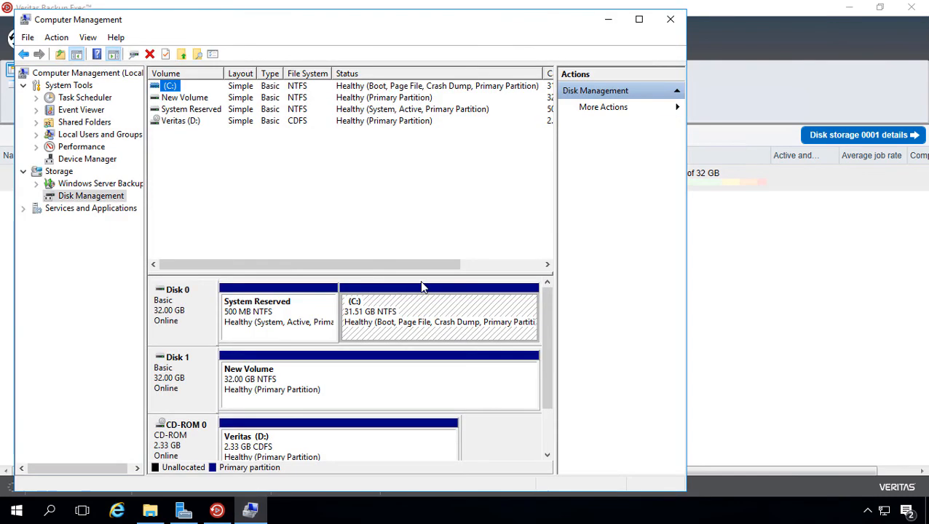
{"action": "mouse_move", "coordinate": [344, 385]}
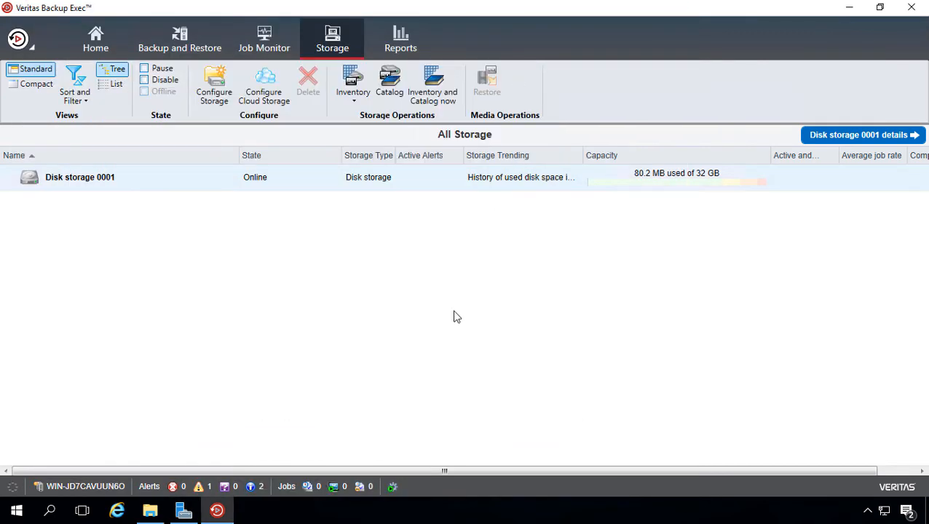
{"action": "mouse_move", "coordinate": [343, 285]}
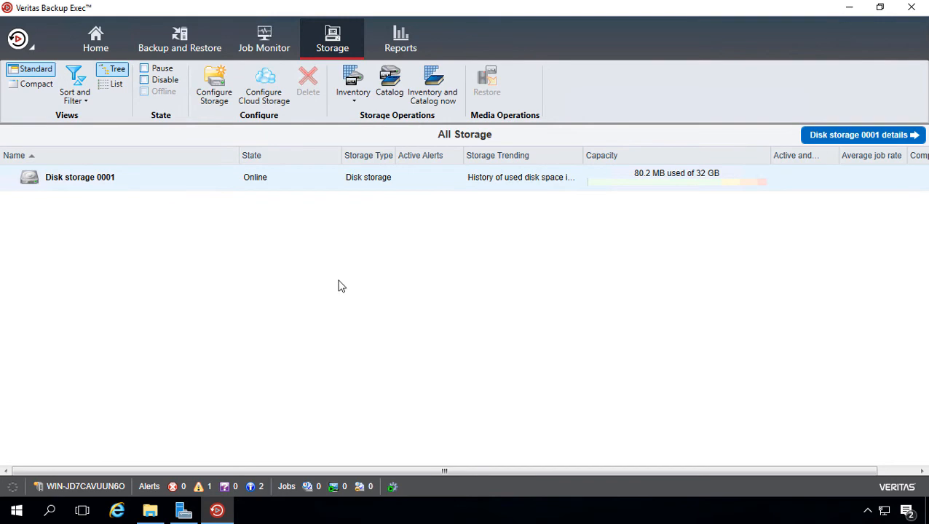
{"action": "mouse_move", "coordinate": [329, 274]}
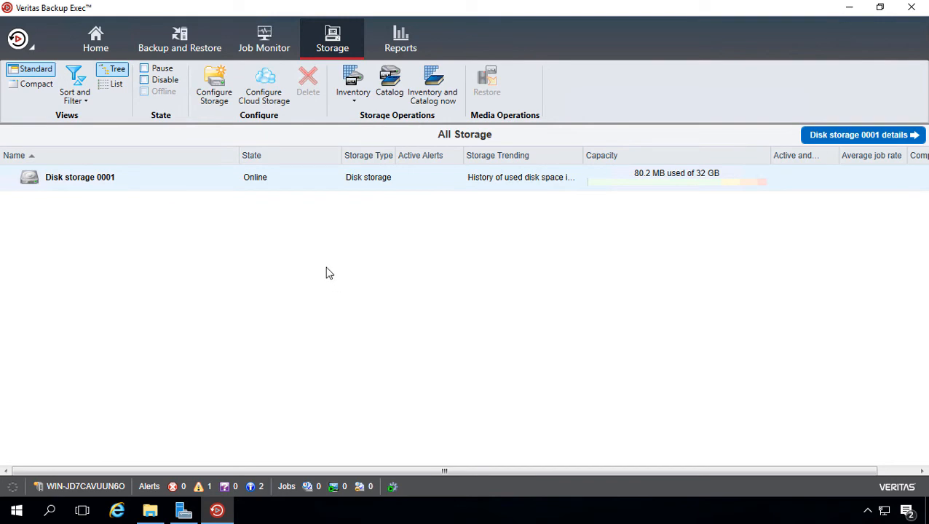
{"action": "mouse_move", "coordinate": [265, 322]}
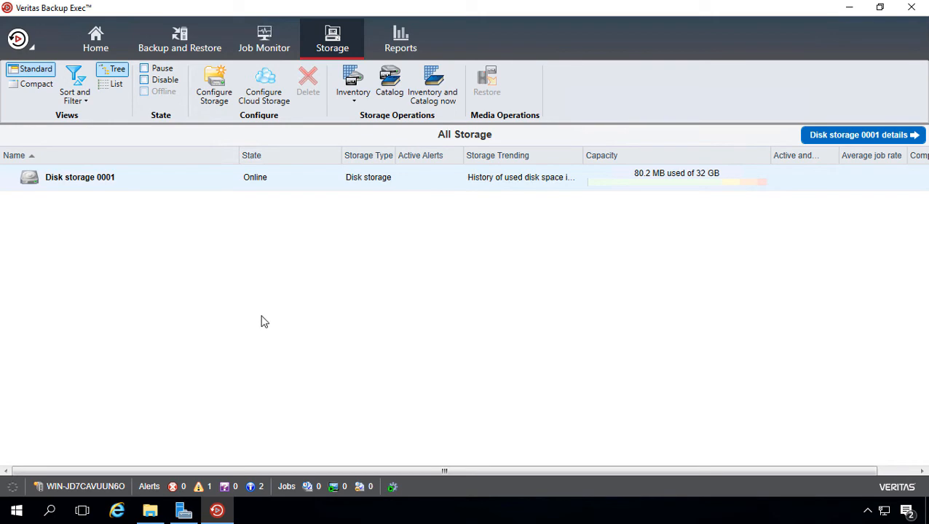
{"action": "mouse_move", "coordinate": [284, 260]}
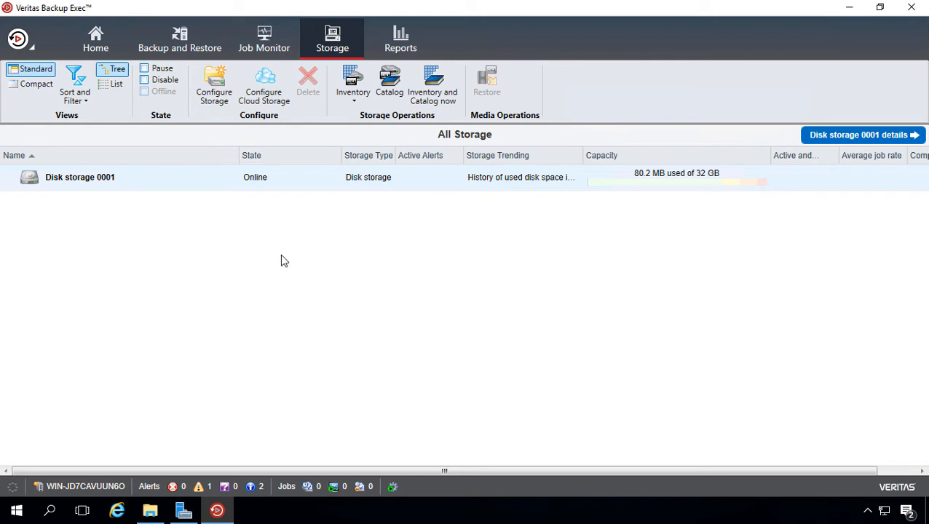
{"action": "mouse_move", "coordinate": [286, 183]}
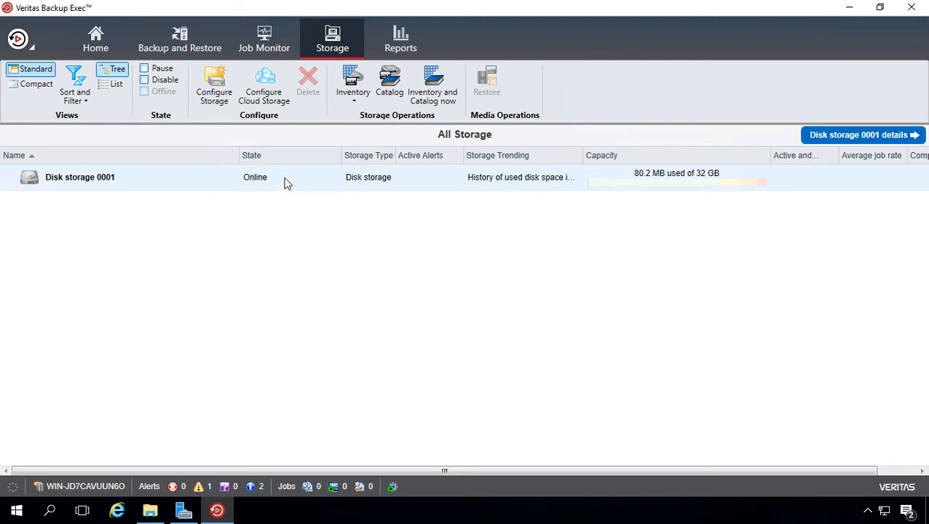
{"action": "mouse_move", "coordinate": [690, 197]}
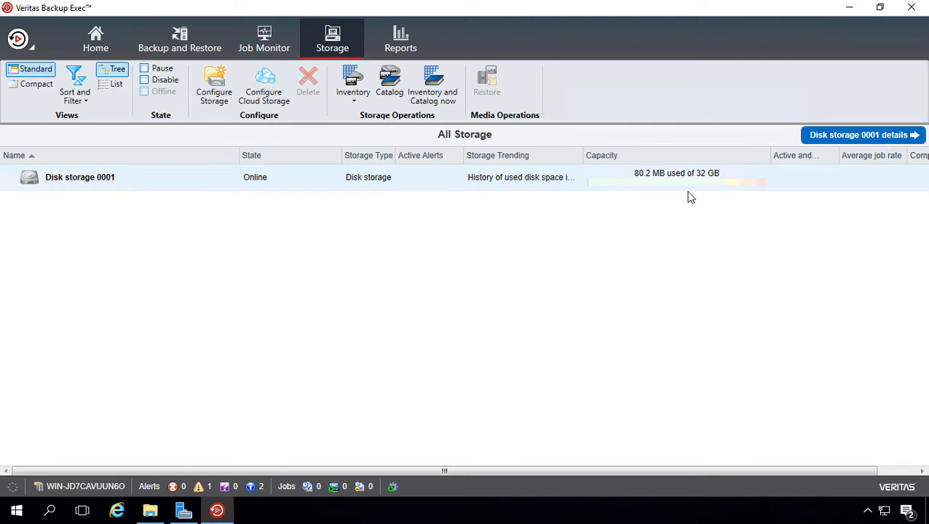
{"action": "mouse_move", "coordinate": [692, 182]}
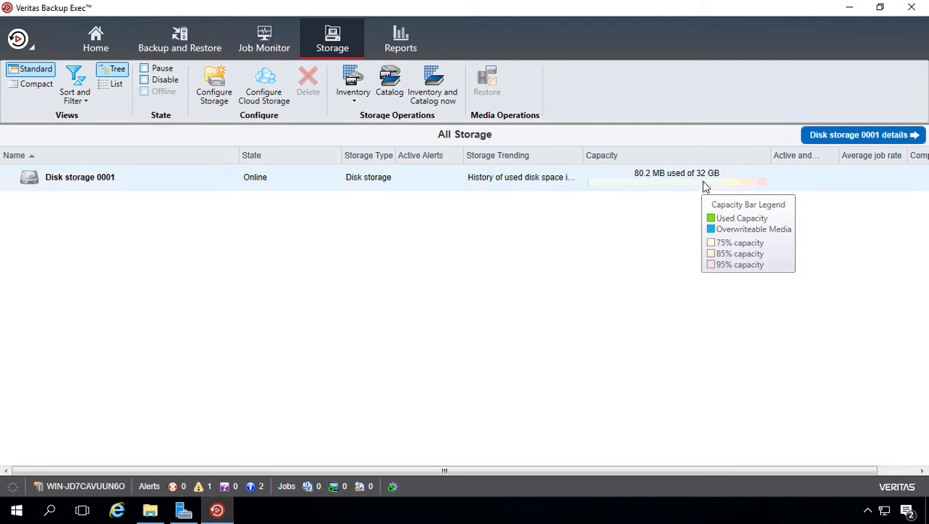
{"action": "mouse_move", "coordinate": [643, 188]}
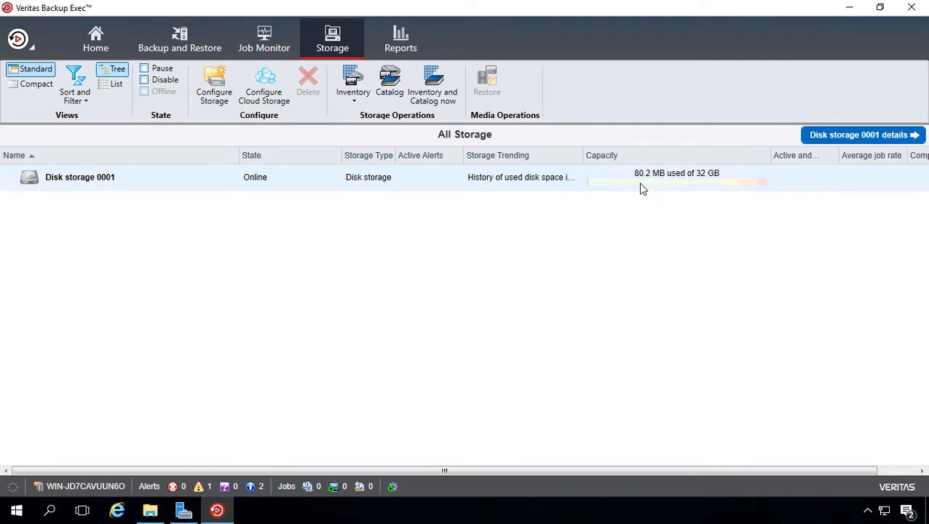
{"action": "mouse_move", "coordinate": [699, 183]}
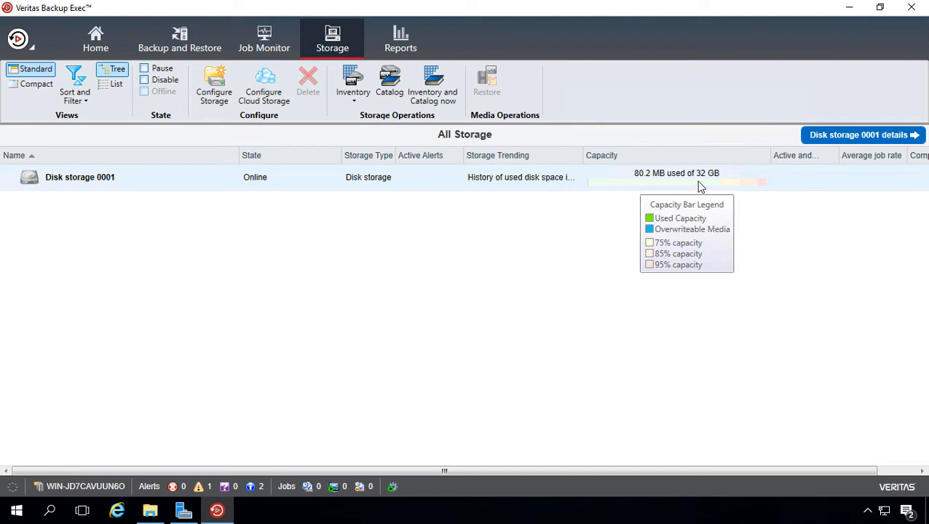
{"action": "mouse_move", "coordinate": [714, 184]}
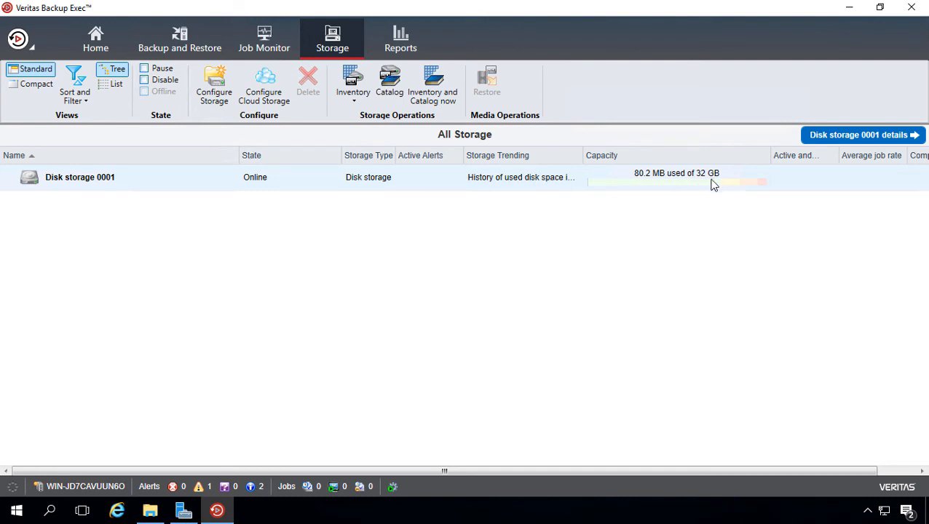
{"action": "mouse_move", "coordinate": [710, 182]}
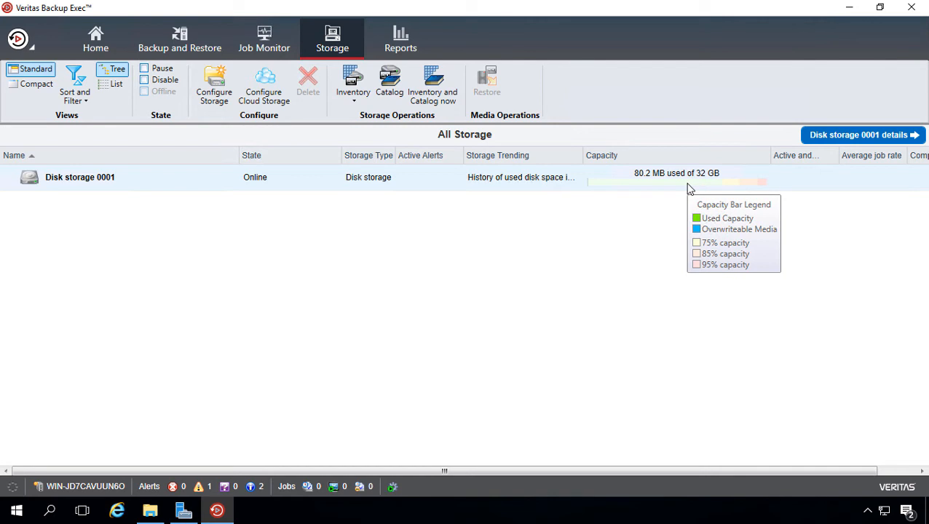
{"action": "mouse_move", "coordinate": [601, 183]}
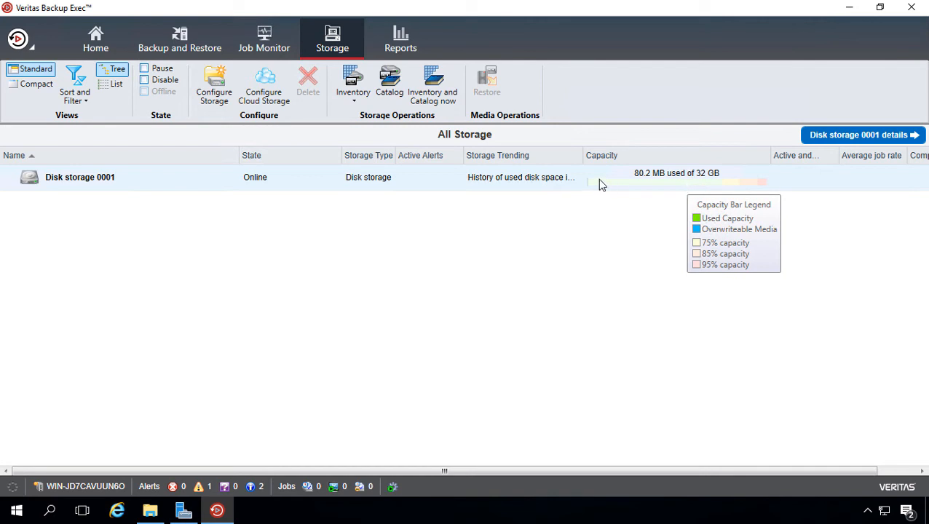
- Show Disk storage 0001 details properties and select its full local volume path
{"action": "left_click", "coordinate": [860, 134]}
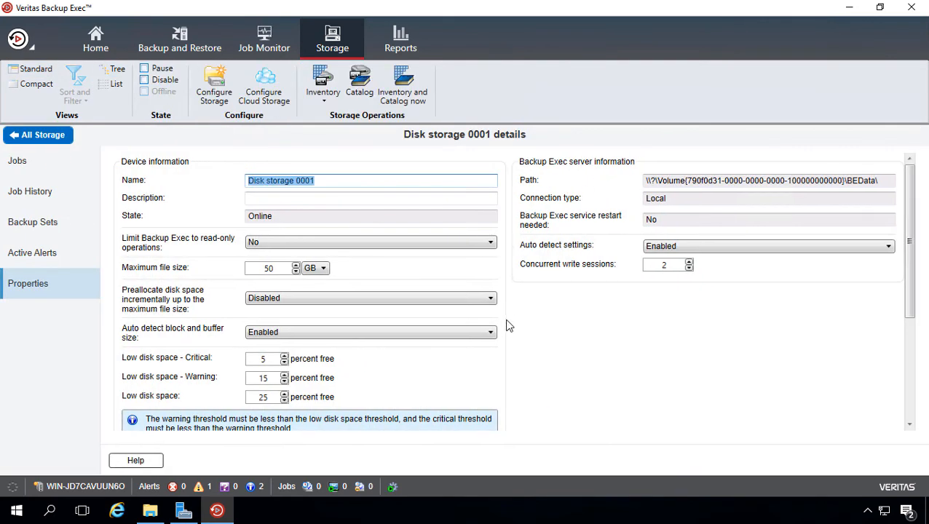
{"action": "mouse_move", "coordinate": [628, 218]}
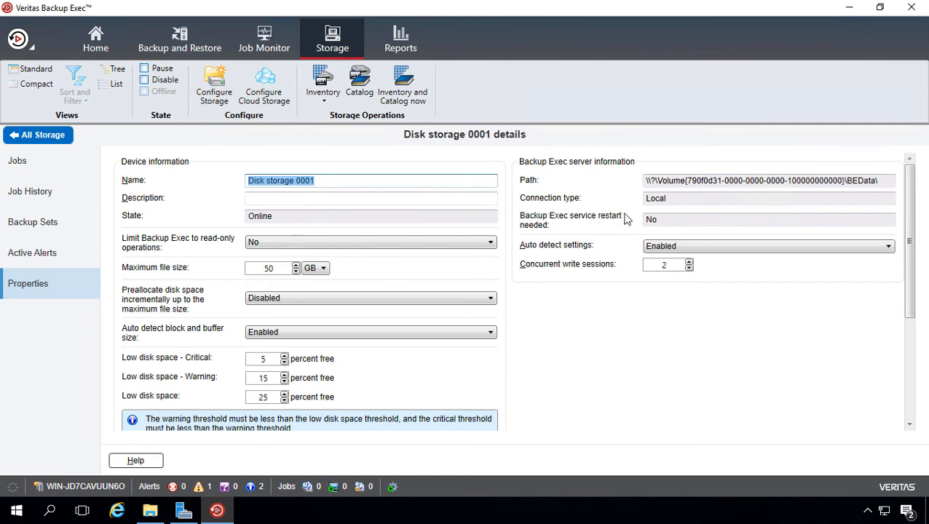
{"action": "left_click", "coordinate": [769, 181]}
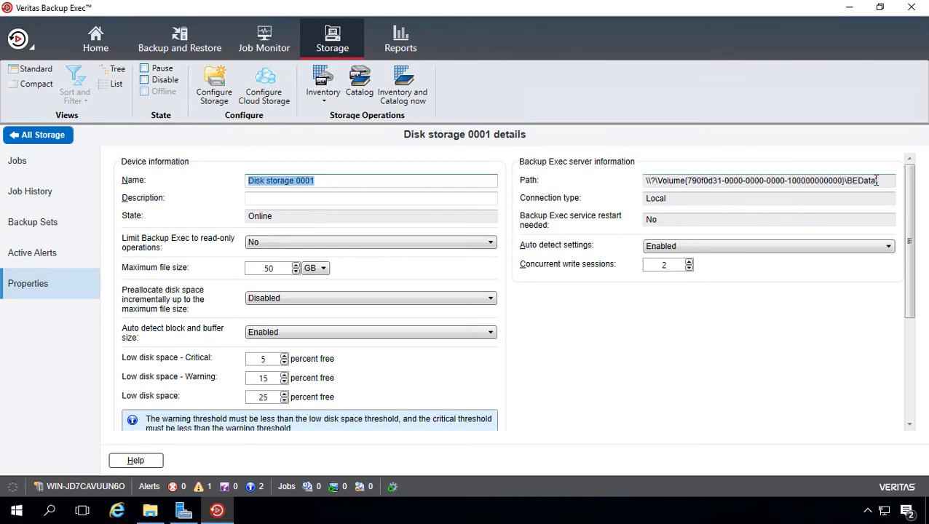
{"action": "left_click", "coordinate": [765, 180]}
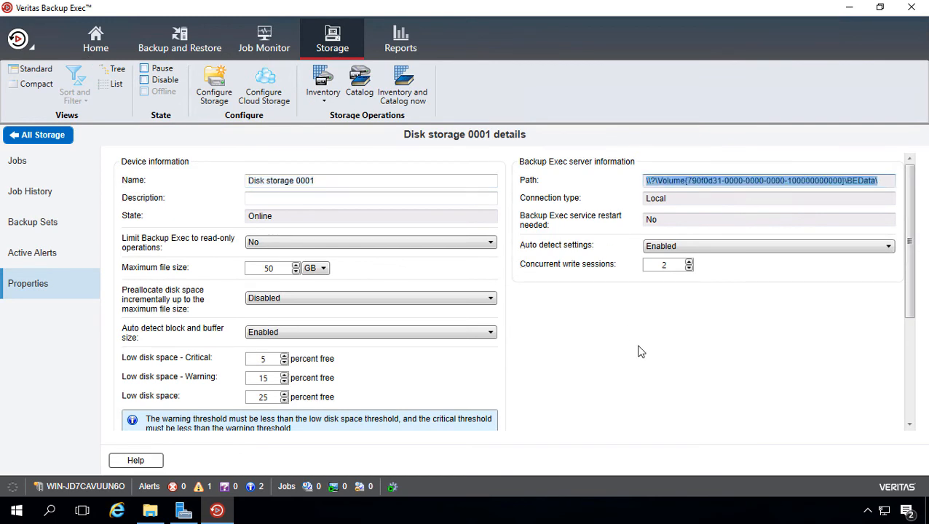
{"action": "mouse_move", "coordinate": [656, 358]}
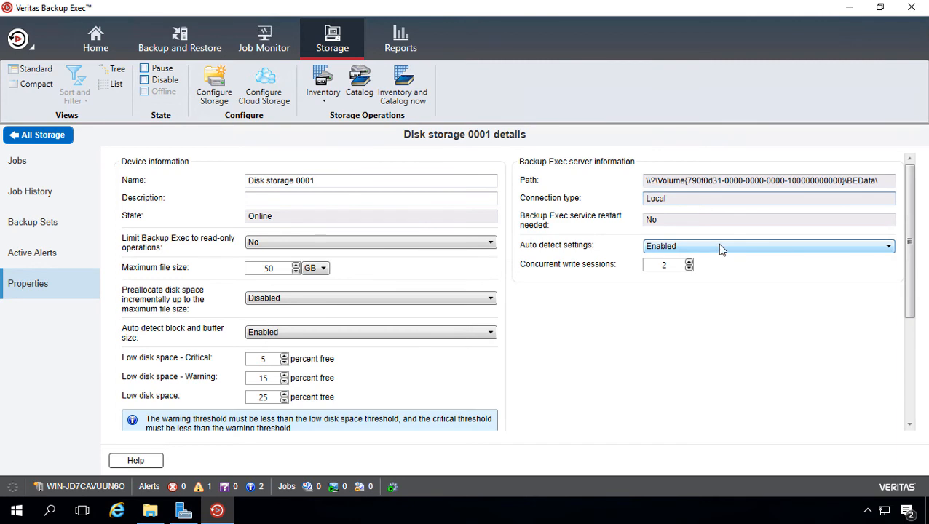
- Set Auto detect settings to Disabled, exposing buffered read/write options, then revisit the choices
{"action": "left_click", "coordinate": [887, 245]}
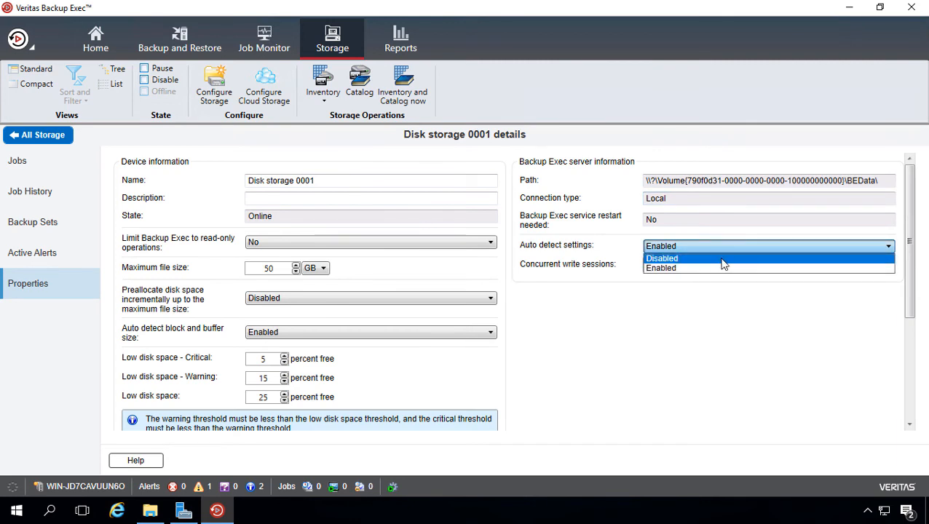
{"action": "left_click", "coordinate": [661, 258]}
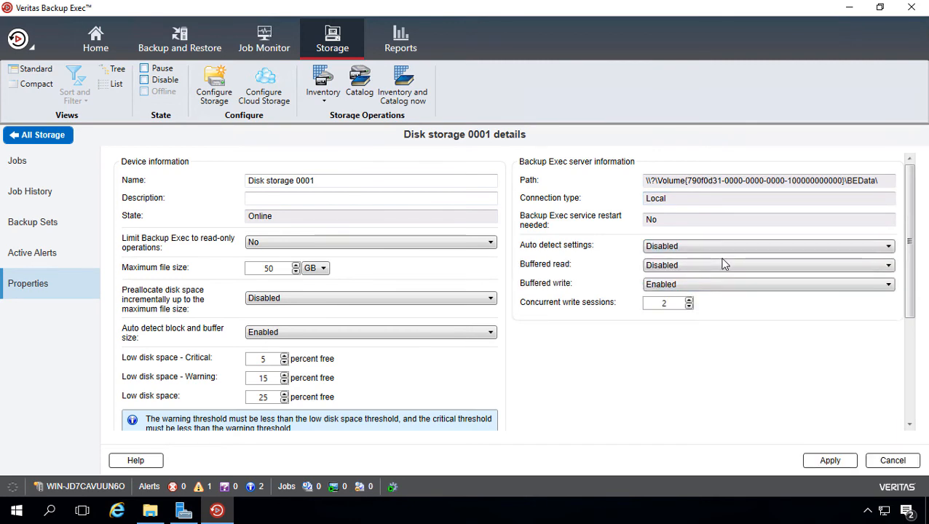
{"action": "left_click", "coordinate": [886, 246]}
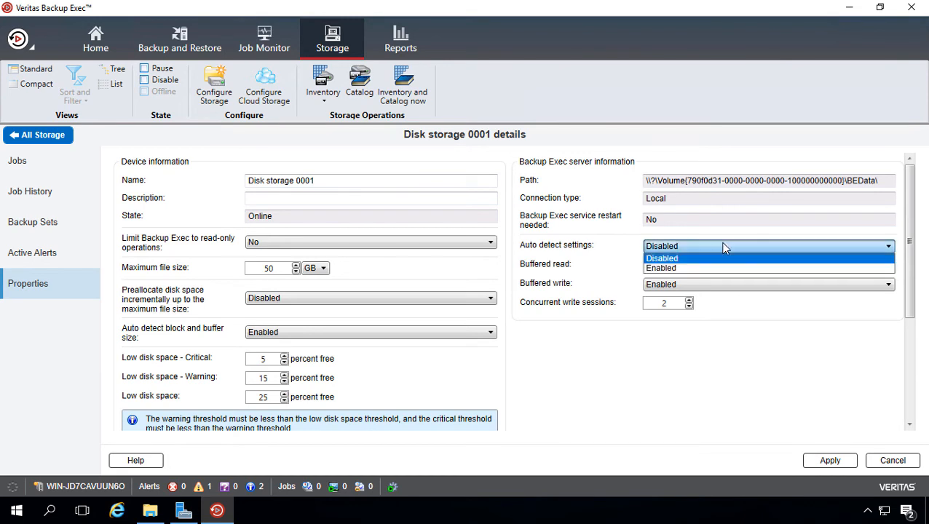
{"action": "mouse_move", "coordinate": [720, 268]}
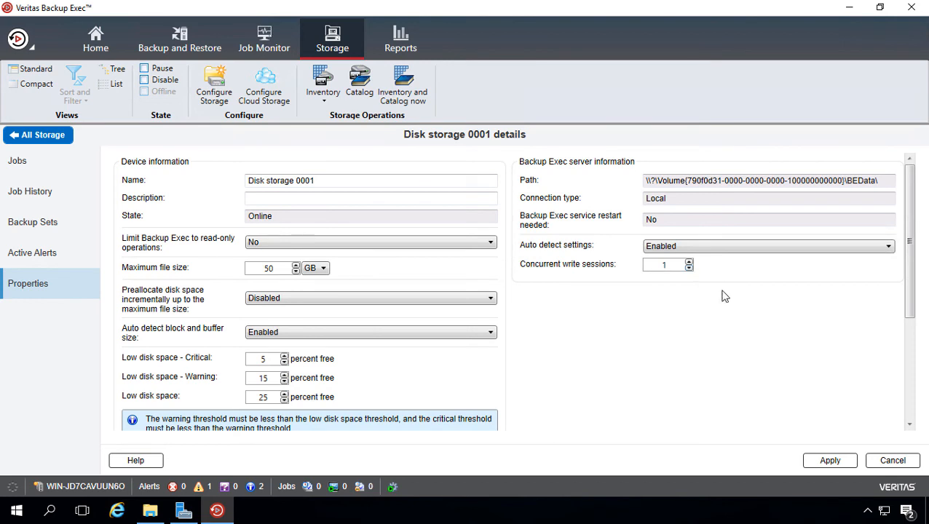
{"action": "mouse_move", "coordinate": [693, 328]}
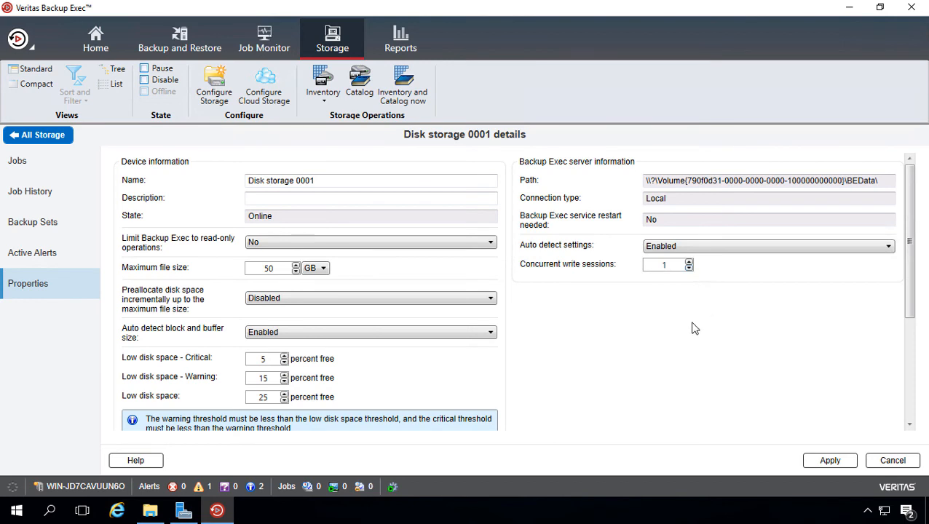
{"action": "mouse_move", "coordinate": [686, 285]}
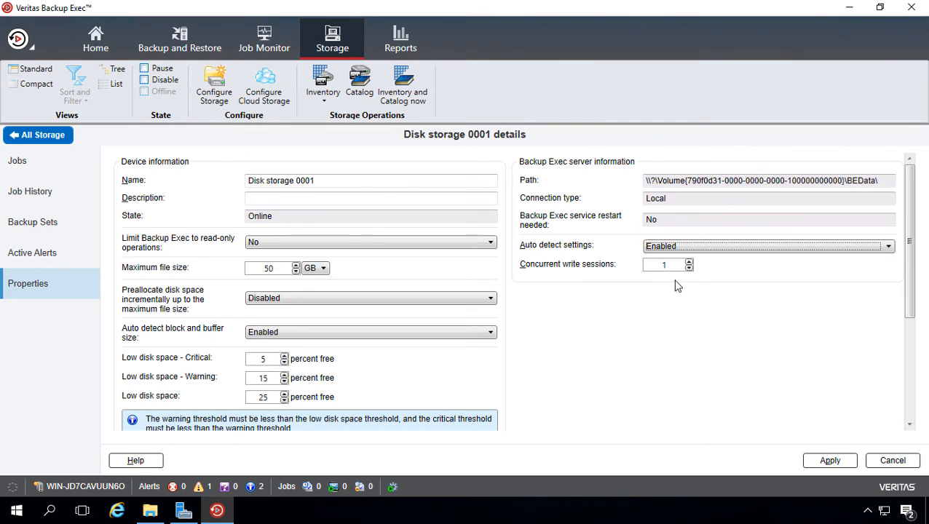
{"action": "mouse_move", "coordinate": [677, 283]}
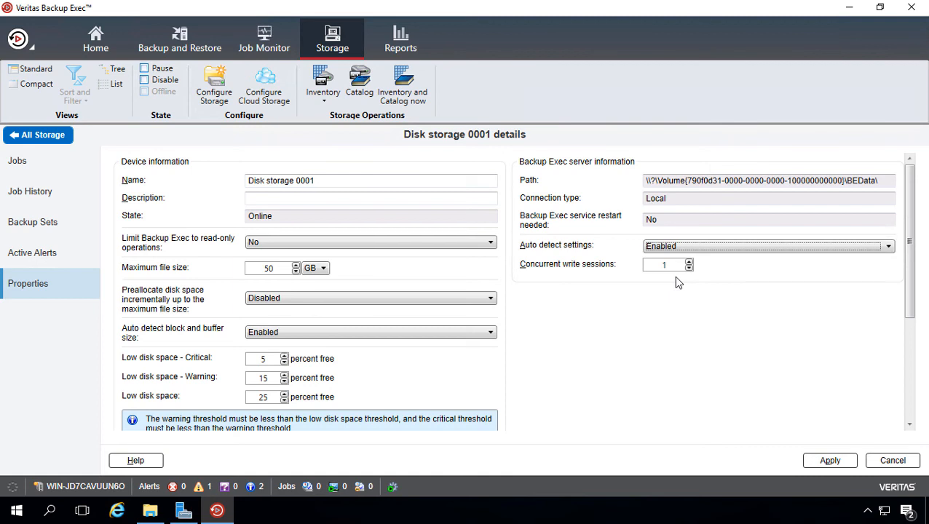
{"action": "left_click", "coordinate": [689, 263]}
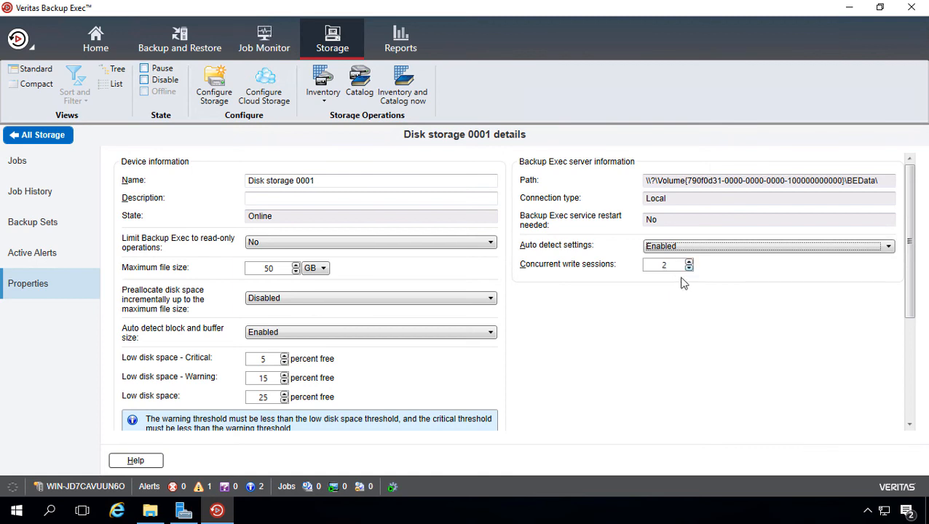
{"action": "mouse_move", "coordinate": [688, 370]}
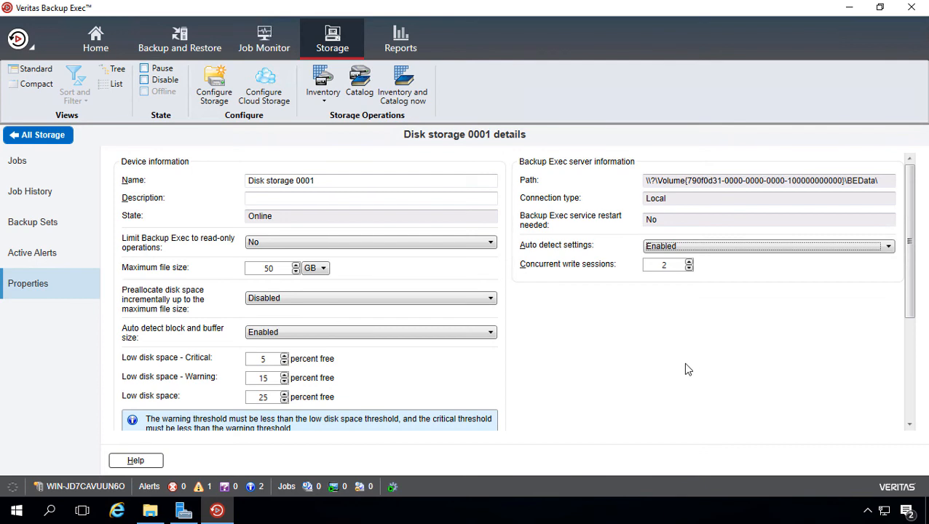
{"action": "mouse_move", "coordinate": [647, 373]}
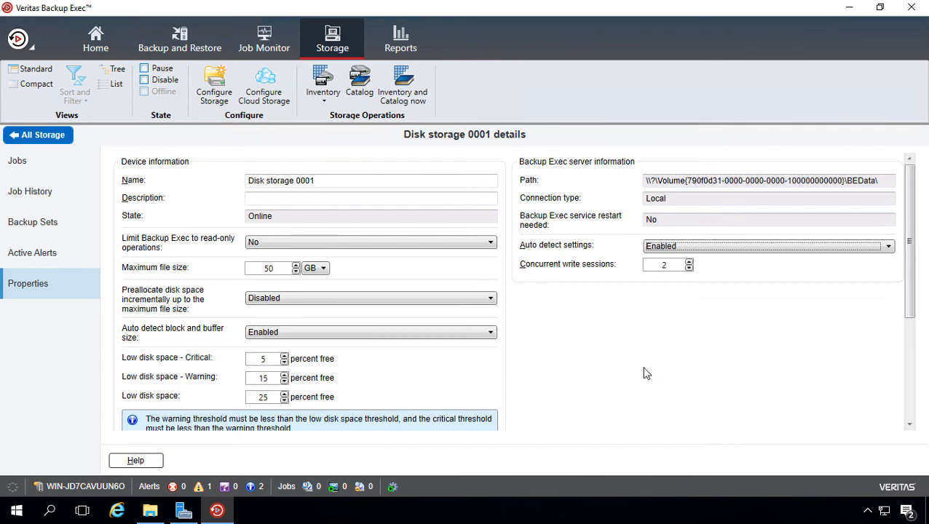
{"action": "mouse_move", "coordinate": [622, 402]}
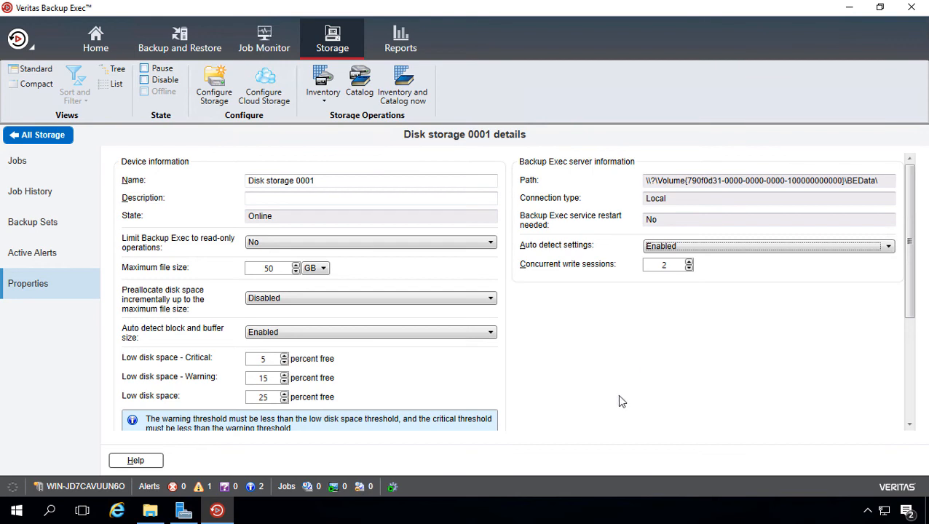
{"action": "mouse_move", "coordinate": [609, 376]}
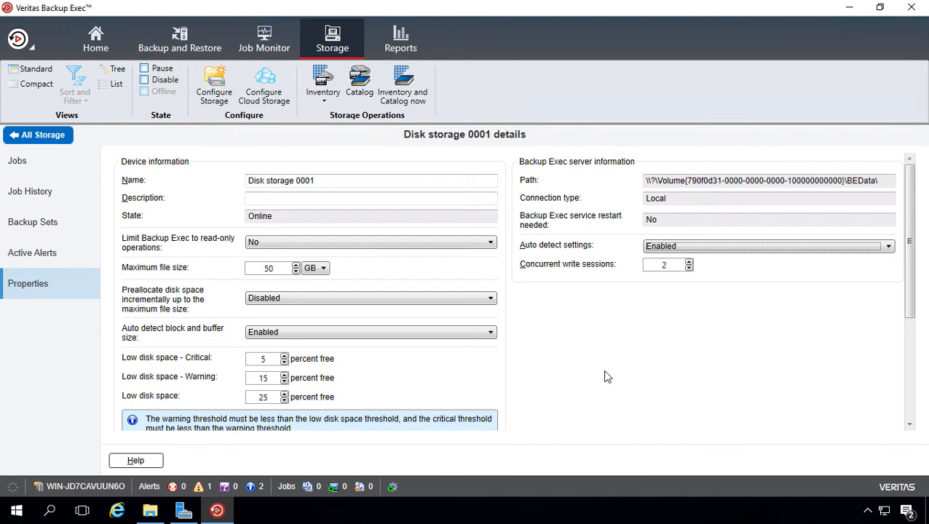
{"action": "mouse_move", "coordinate": [542, 319]}
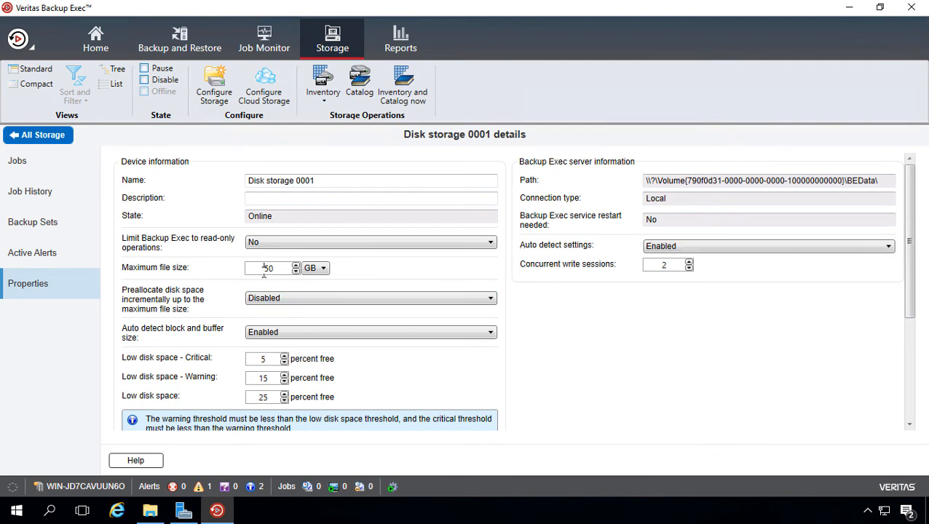
{"action": "double_click", "coordinate": [268, 268]}
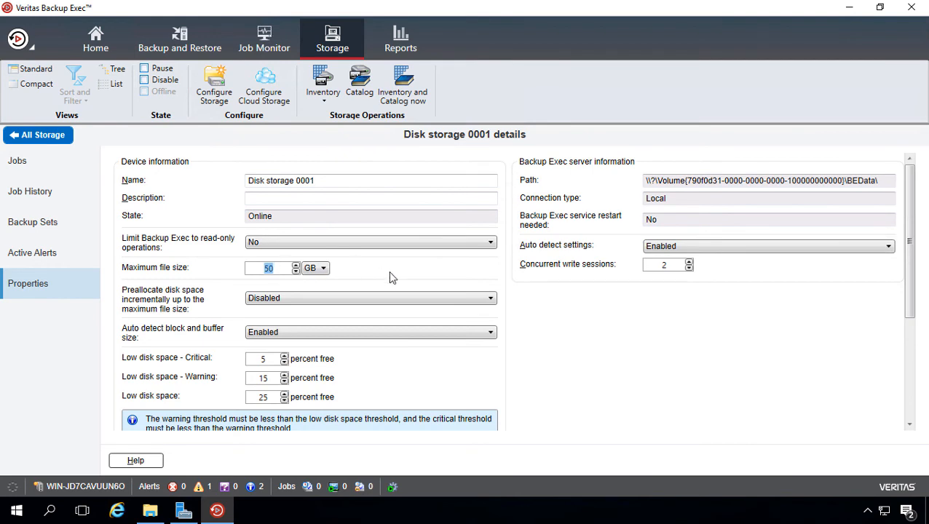
{"action": "mouse_move", "coordinate": [397, 276]}
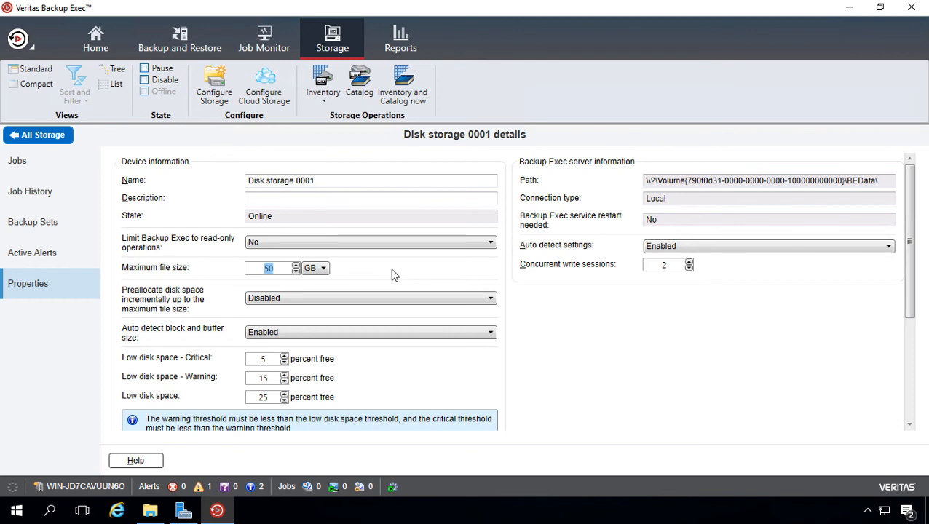
{"action": "mouse_move", "coordinate": [377, 376]}
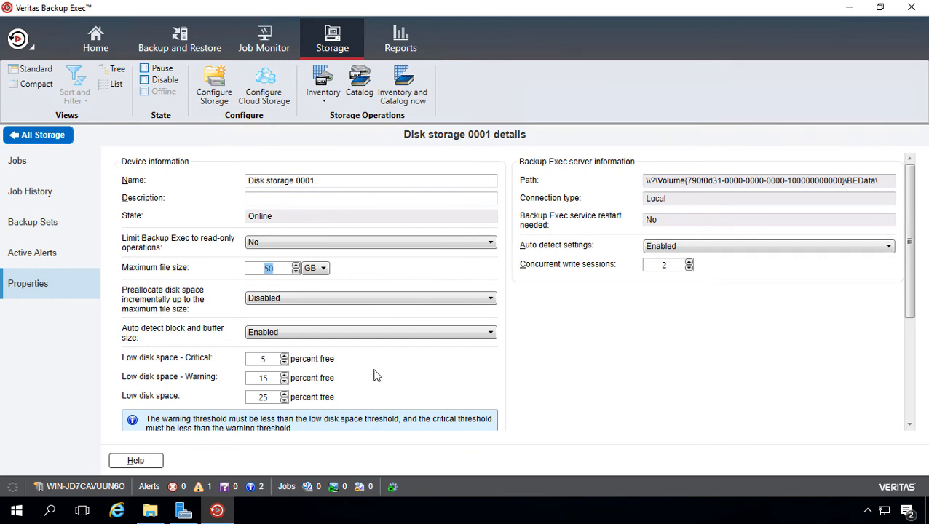
{"action": "mouse_move", "coordinate": [196, 400]}
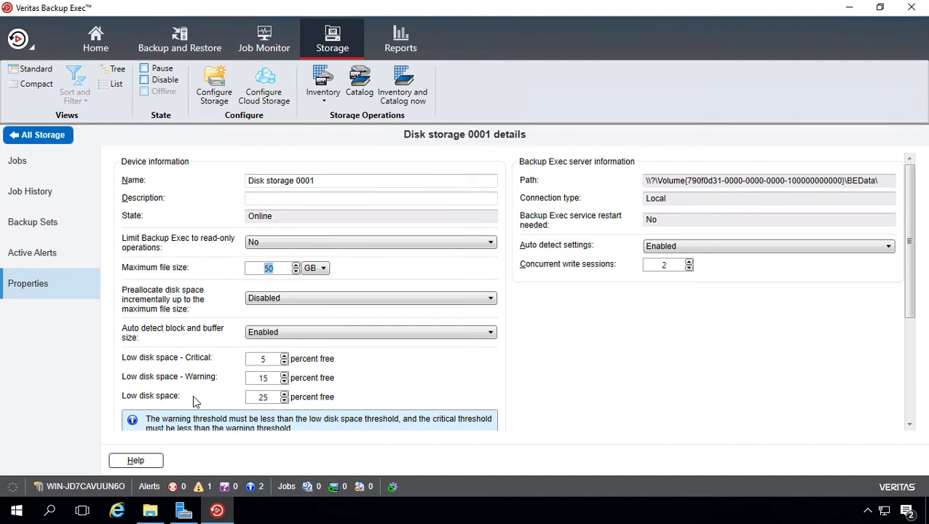
{"action": "mouse_move", "coordinate": [184, 368]}
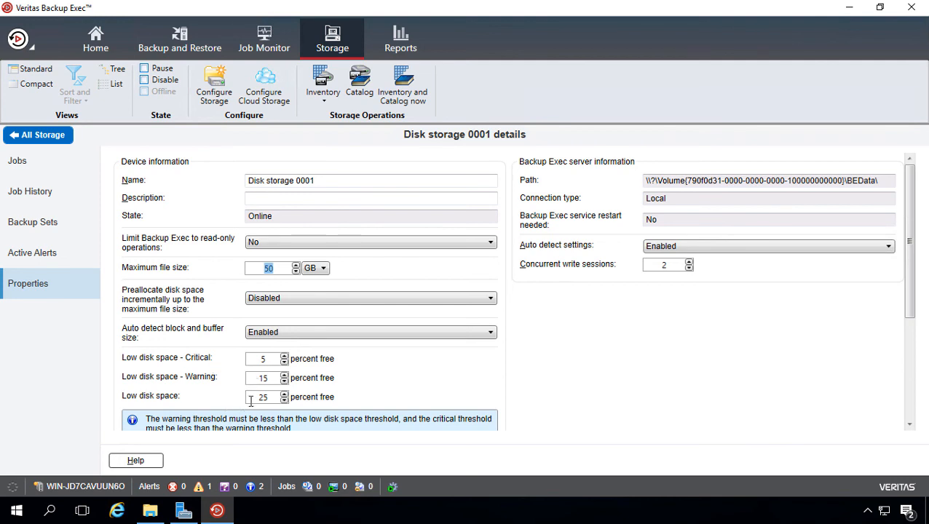
{"action": "mouse_move", "coordinate": [421, 420]}
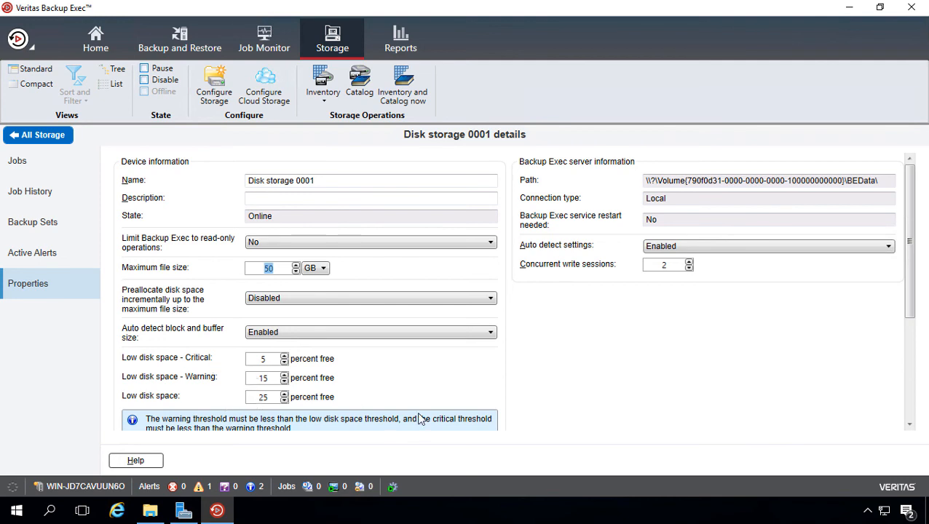
{"action": "mouse_move", "coordinate": [510, 361]}
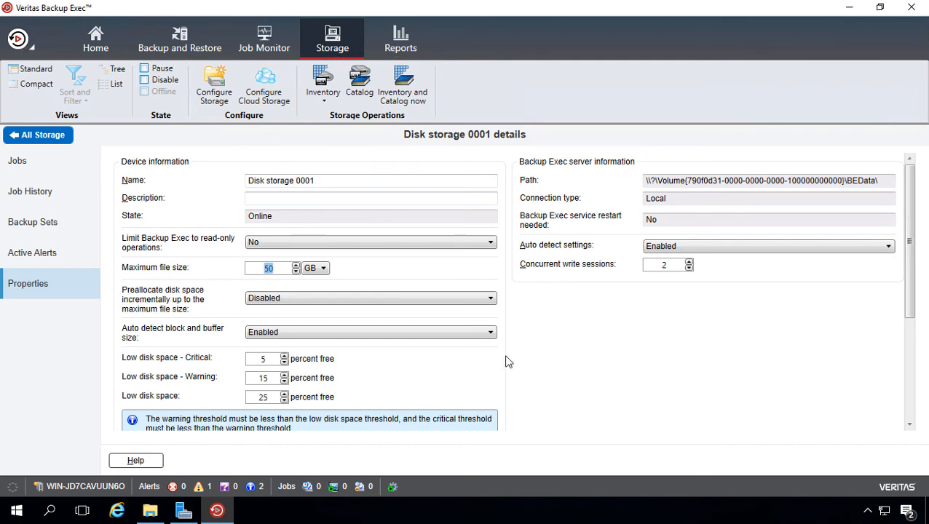
{"action": "mouse_move", "coordinate": [304, 405]}
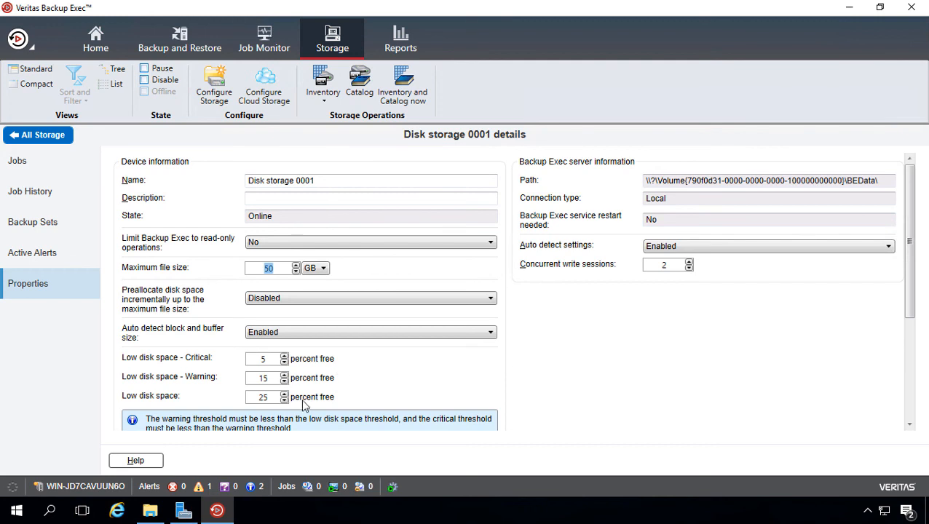
{"action": "mouse_move", "coordinate": [177, 399]}
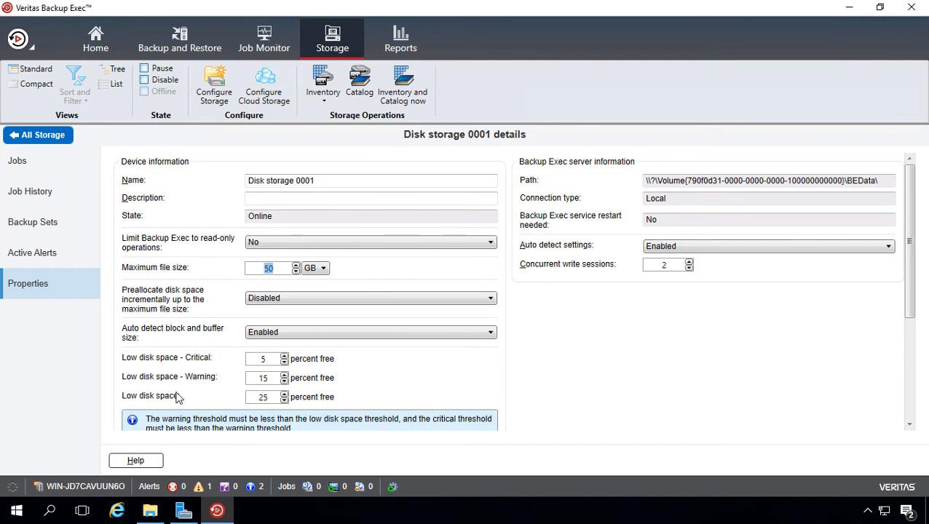
{"action": "mouse_move", "coordinate": [178, 357]}
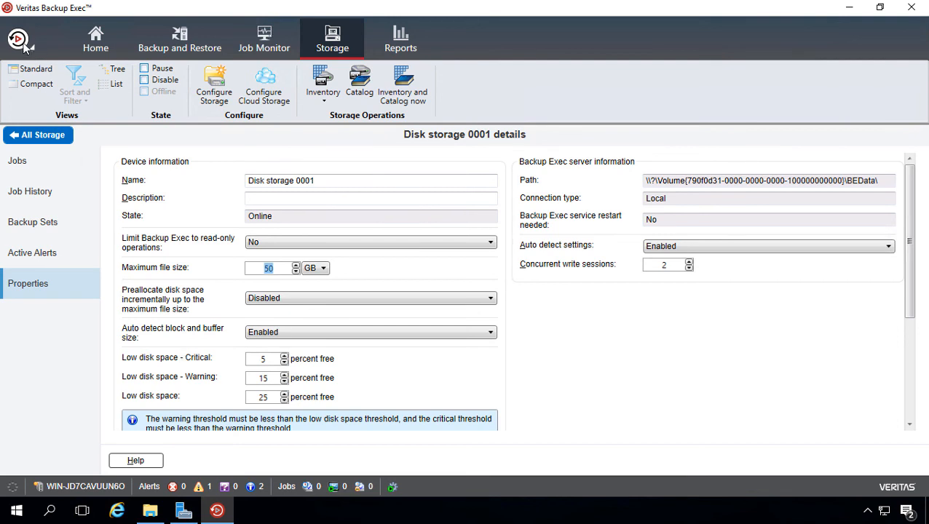
- Go to Backup Exec Settings and its Storage page with media overwrite protection levels
{"action": "left_click", "coordinate": [17, 38]}
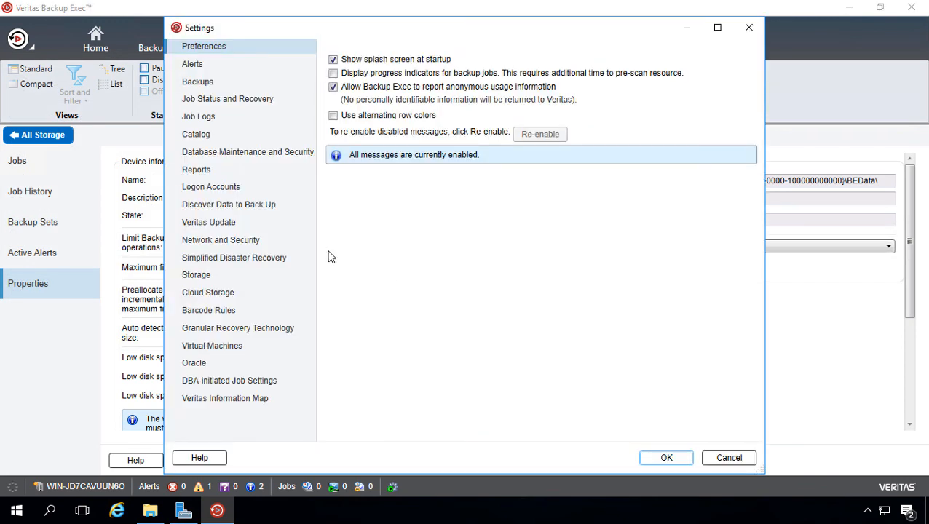
{"action": "left_click", "coordinate": [195, 274]}
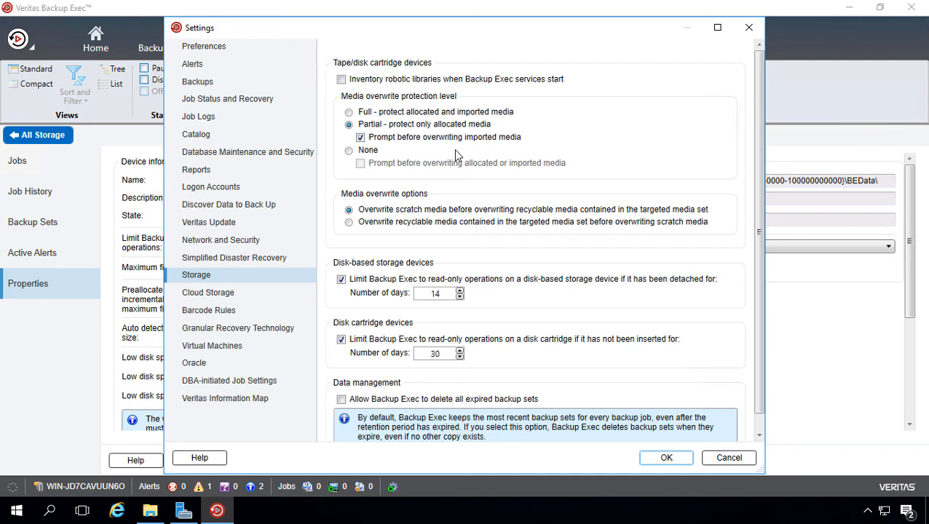
{"action": "mouse_move", "coordinate": [388, 158]}
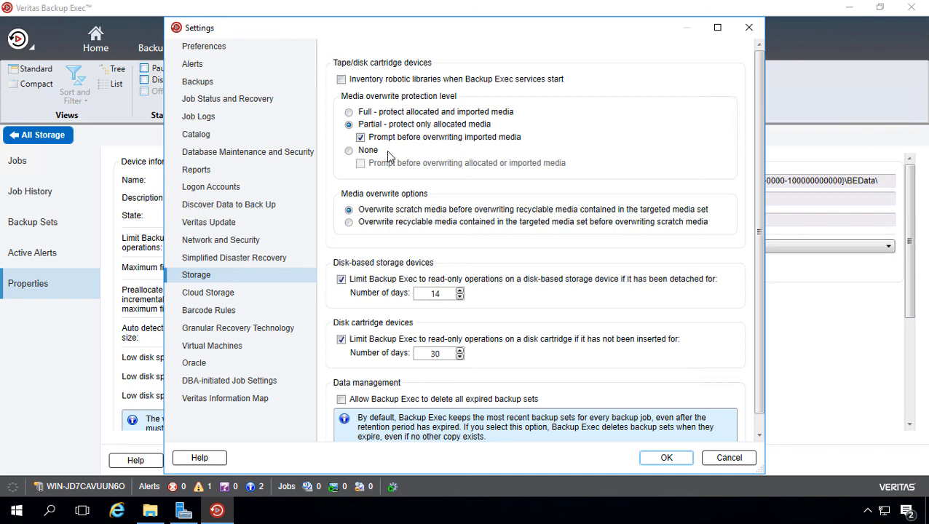
- Choose None as the media overwrite protection level
{"action": "left_click", "coordinate": [350, 150]}
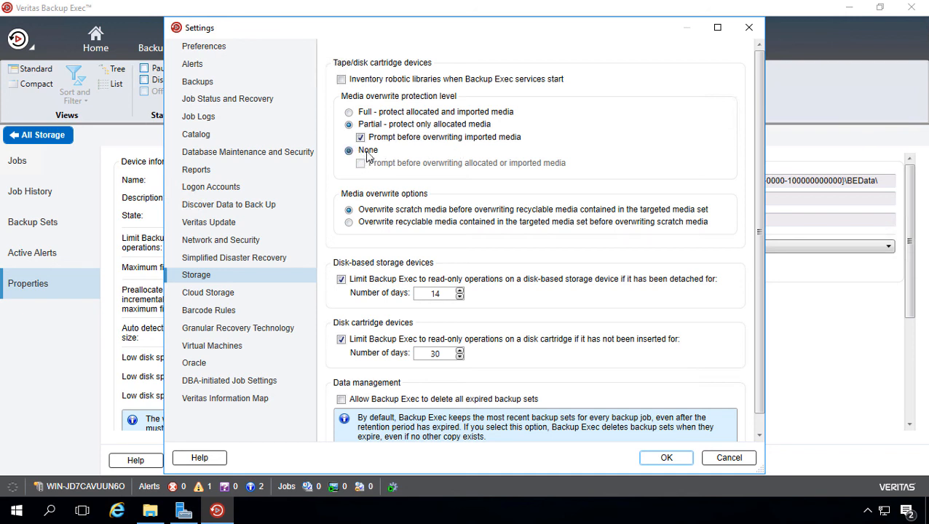
{"action": "left_click", "coordinate": [350, 150]}
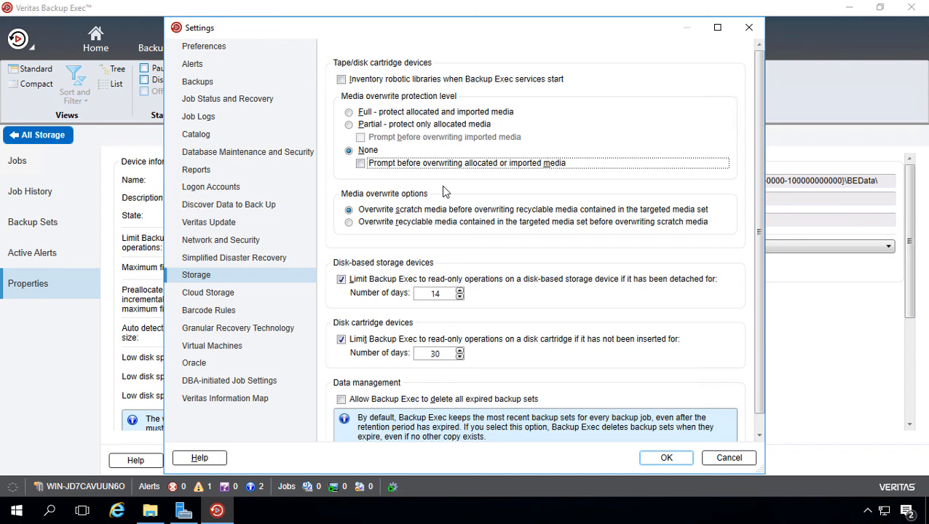
{"action": "mouse_move", "coordinate": [612, 317]}
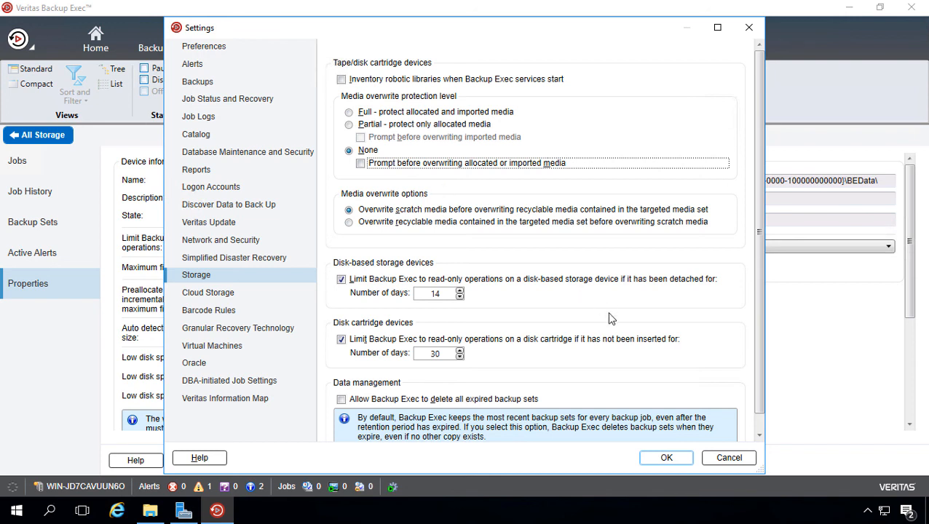
{"action": "mouse_move", "coordinate": [551, 337]}
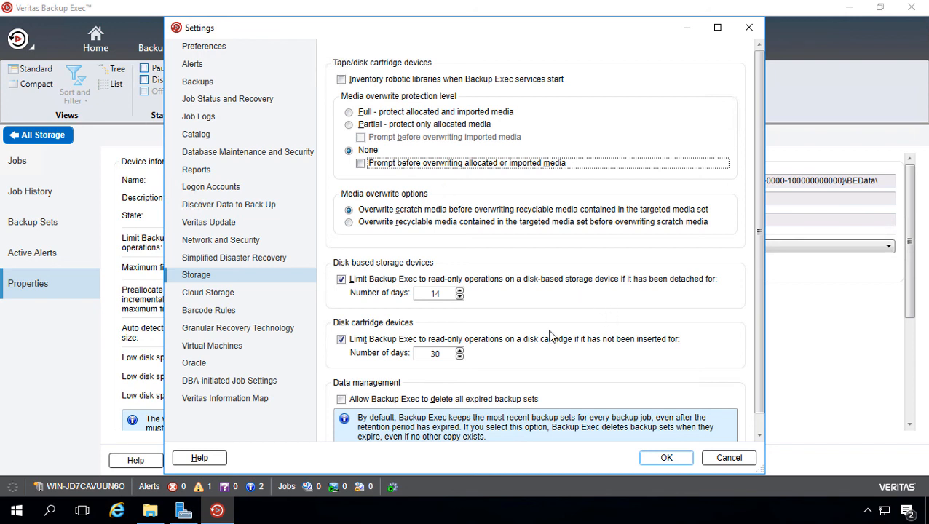
- Confirm the settings with OK and return to All Storage with Disk storage 0001 online
{"action": "left_click", "coordinate": [665, 457]}
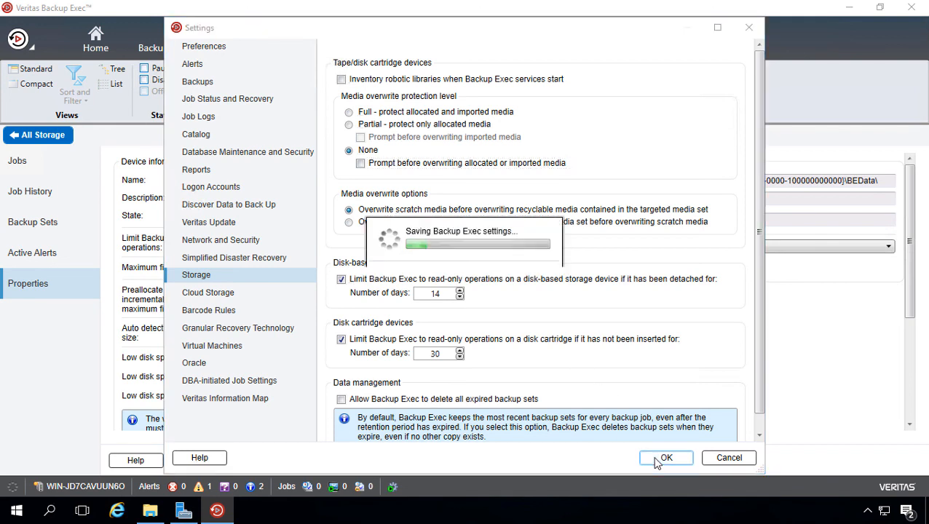
{"action": "left_click", "coordinate": [665, 457]}
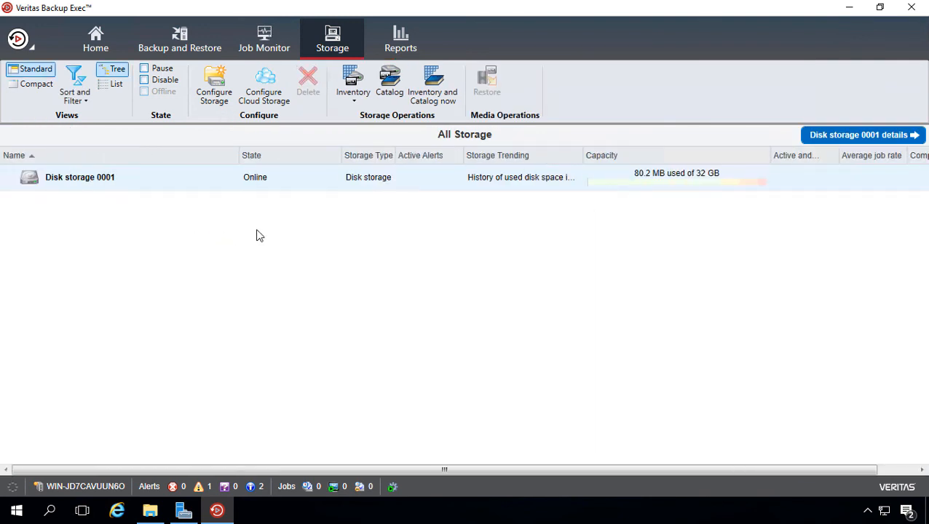
{"action": "mouse_move", "coordinate": [259, 192]}
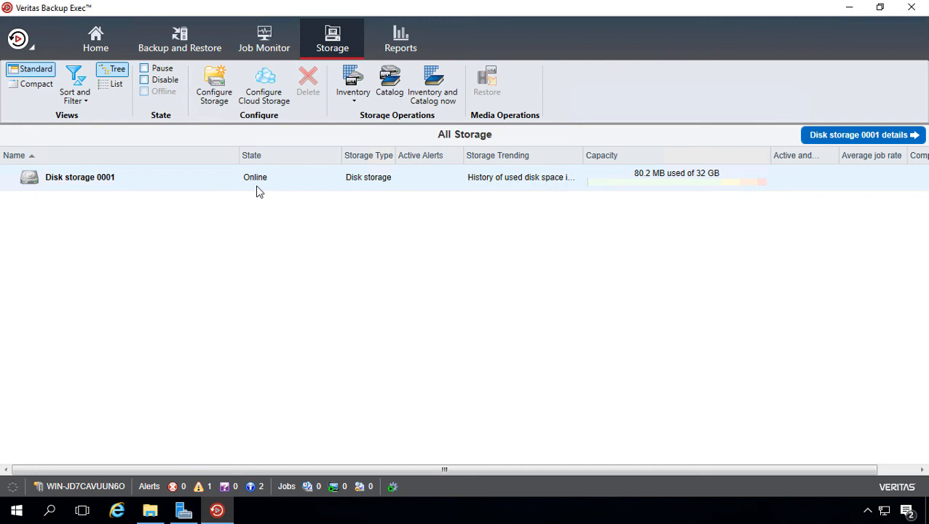
{"action": "mouse_move", "coordinate": [207, 227]}
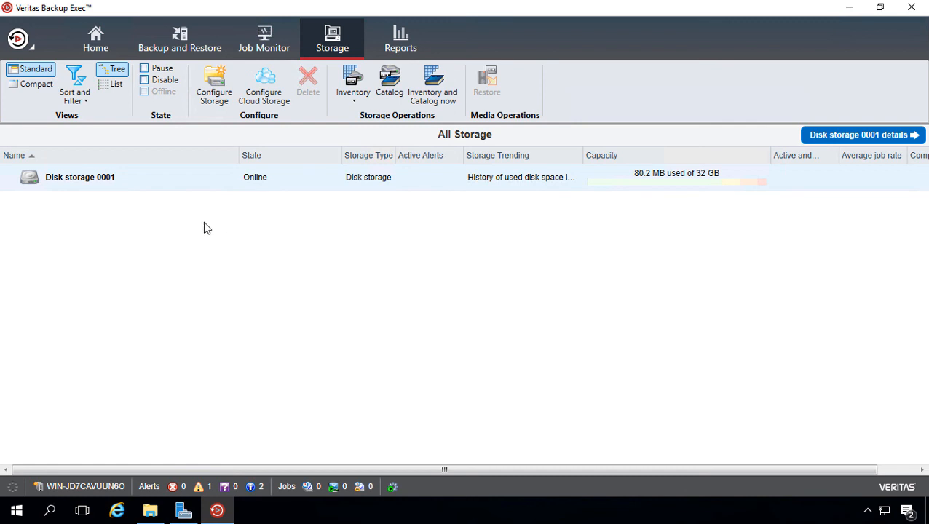
{"action": "mouse_move", "coordinate": [210, 230]}
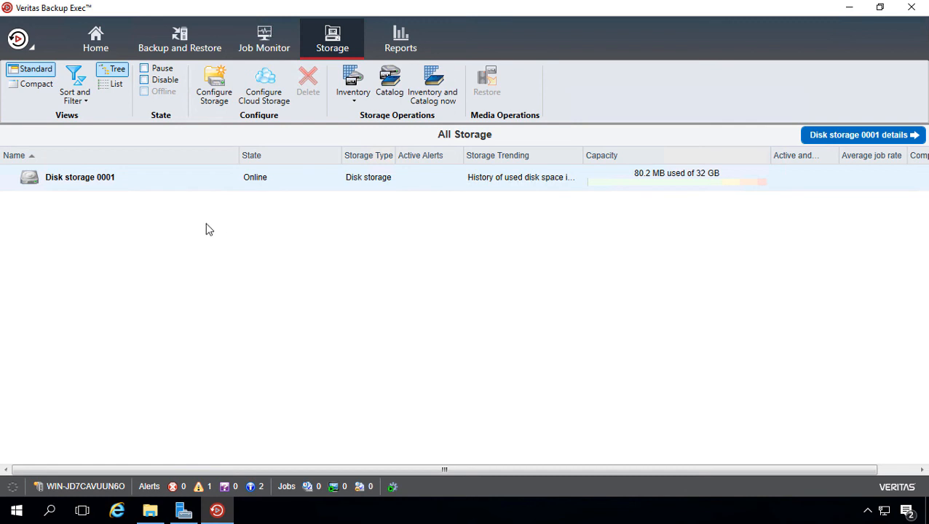
{"action": "mouse_move", "coordinate": [224, 217]}
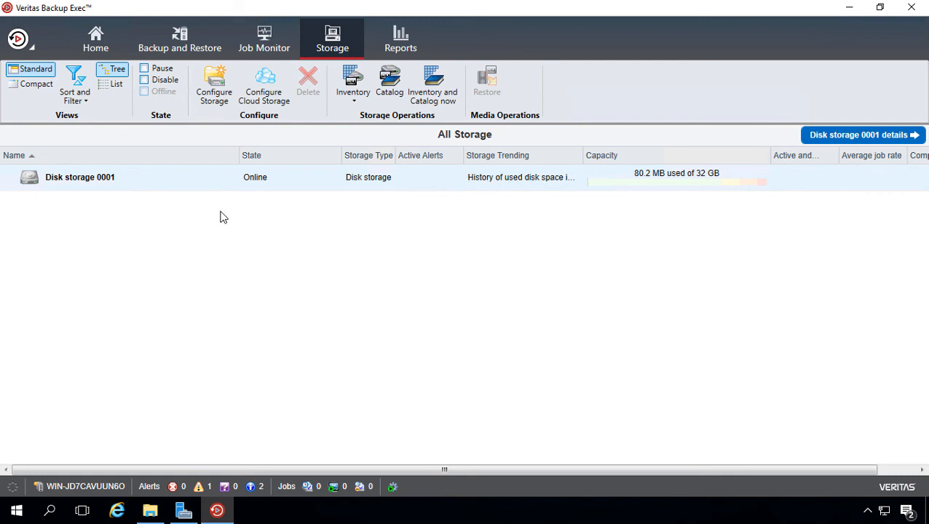